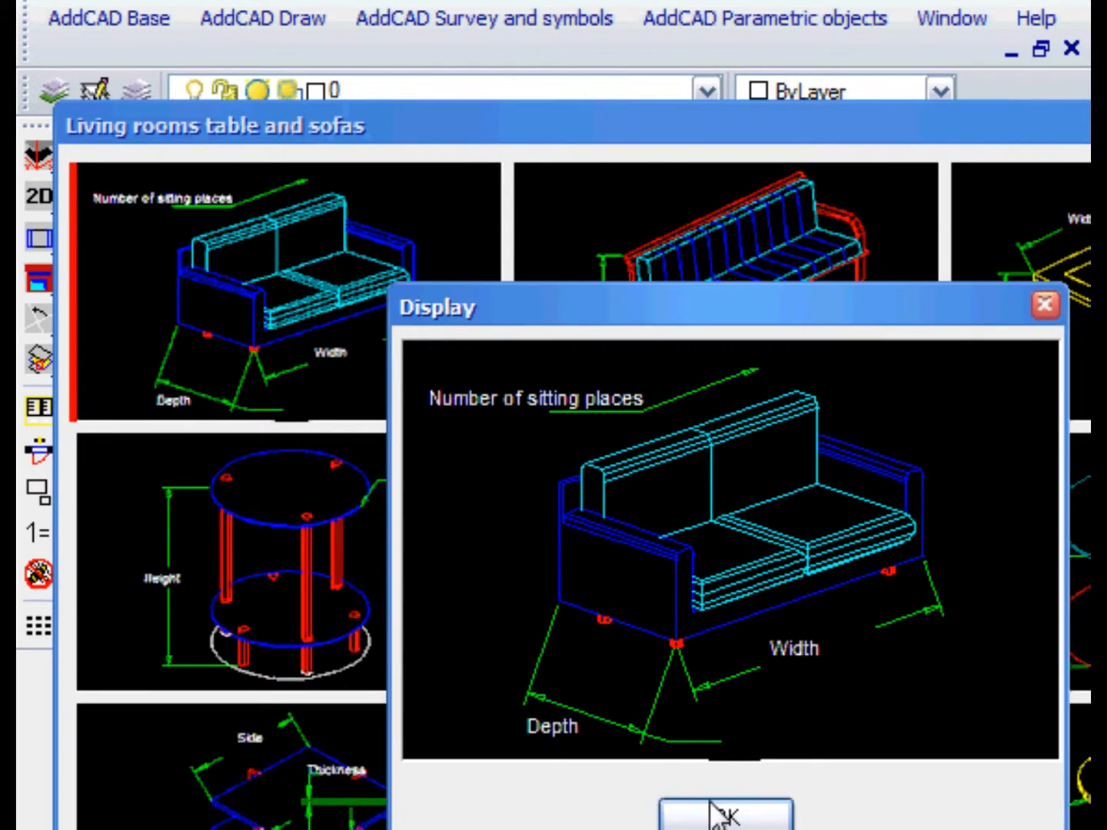
Insert the two-seat sofa at 2.80 wide and 0.850 deep against the wall.
click(723, 811)
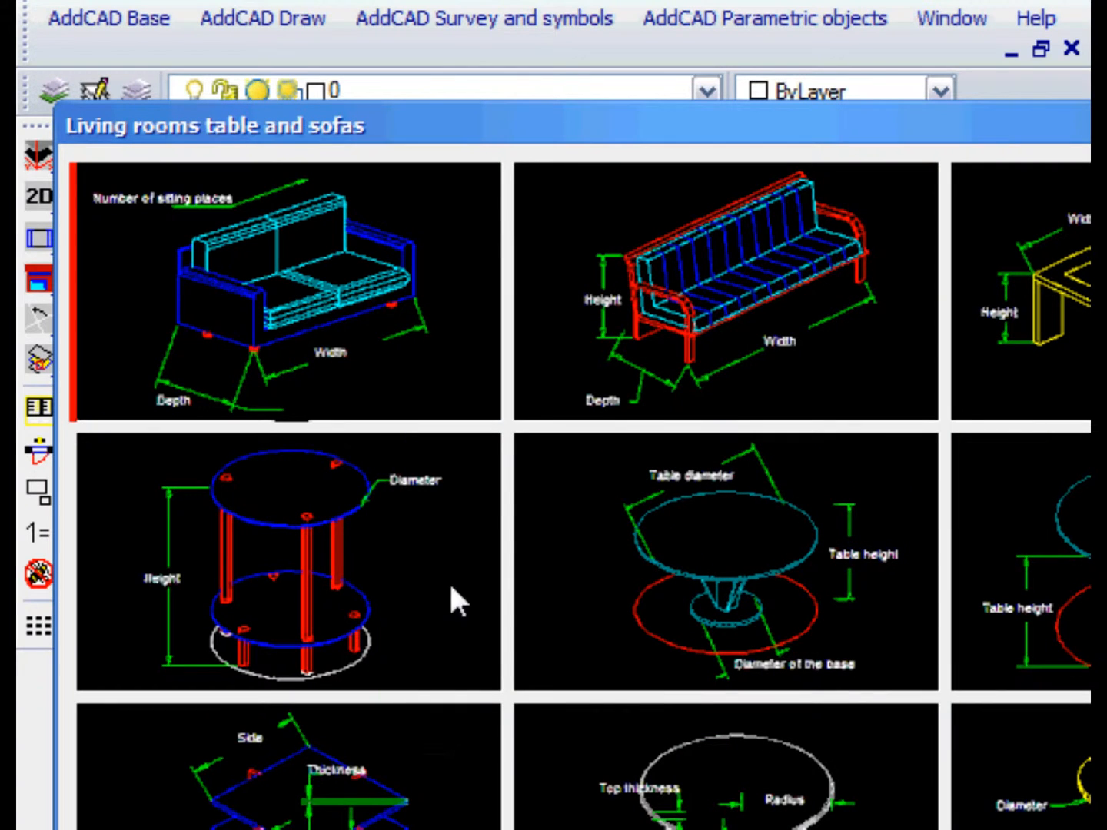
double_click(261, 292)
text(2.8)
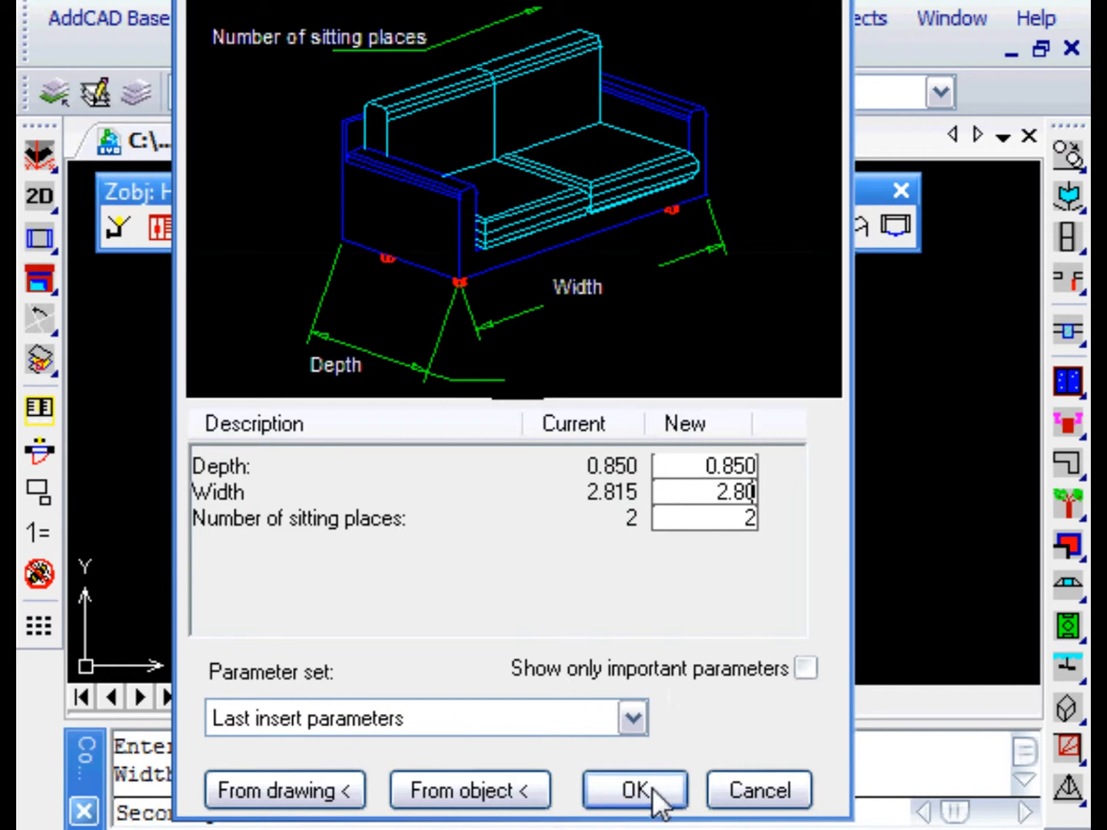
click(634, 789)
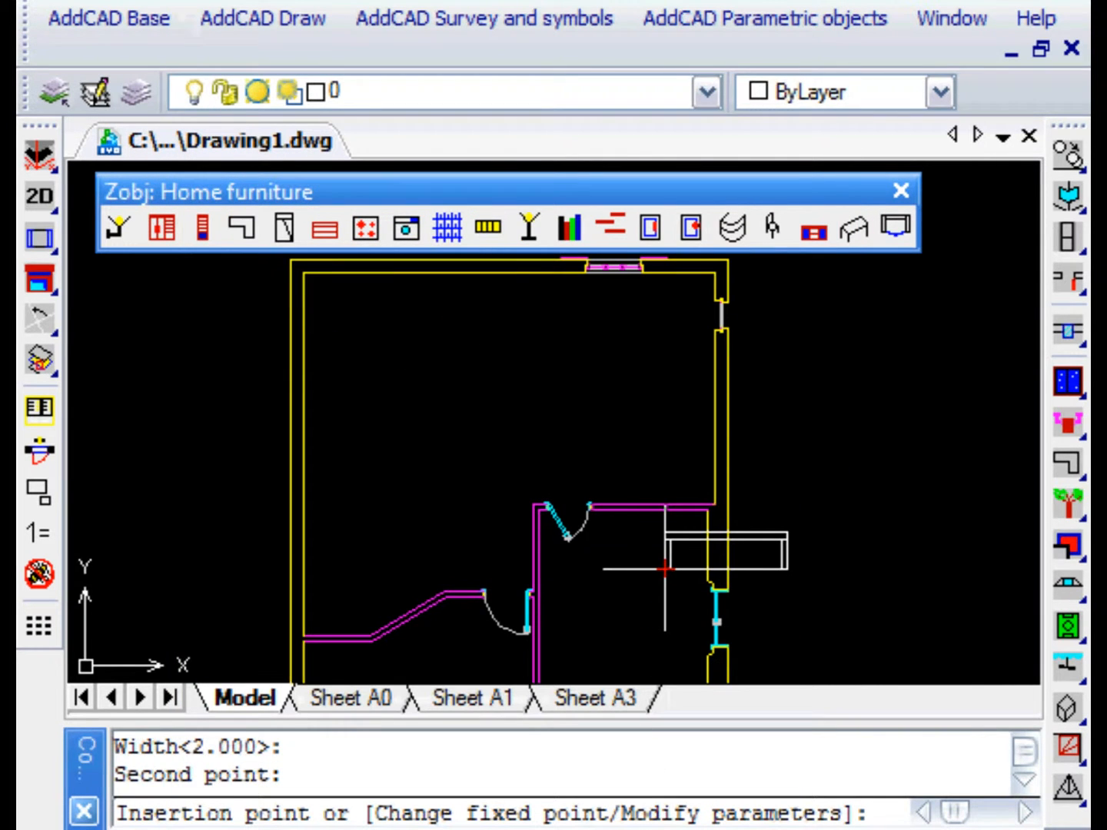
text(c)
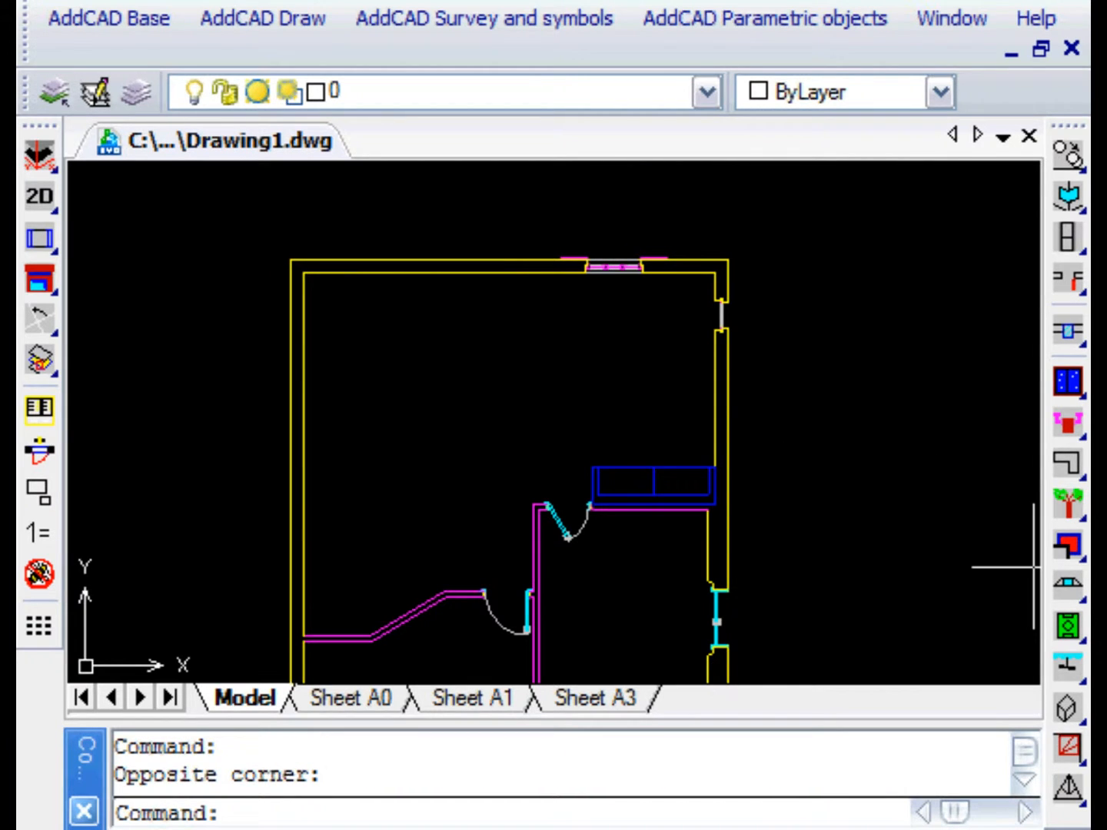
Insert the railed two-sided balcony at 3.000 wide by 2.000 deep.
click(1067, 546)
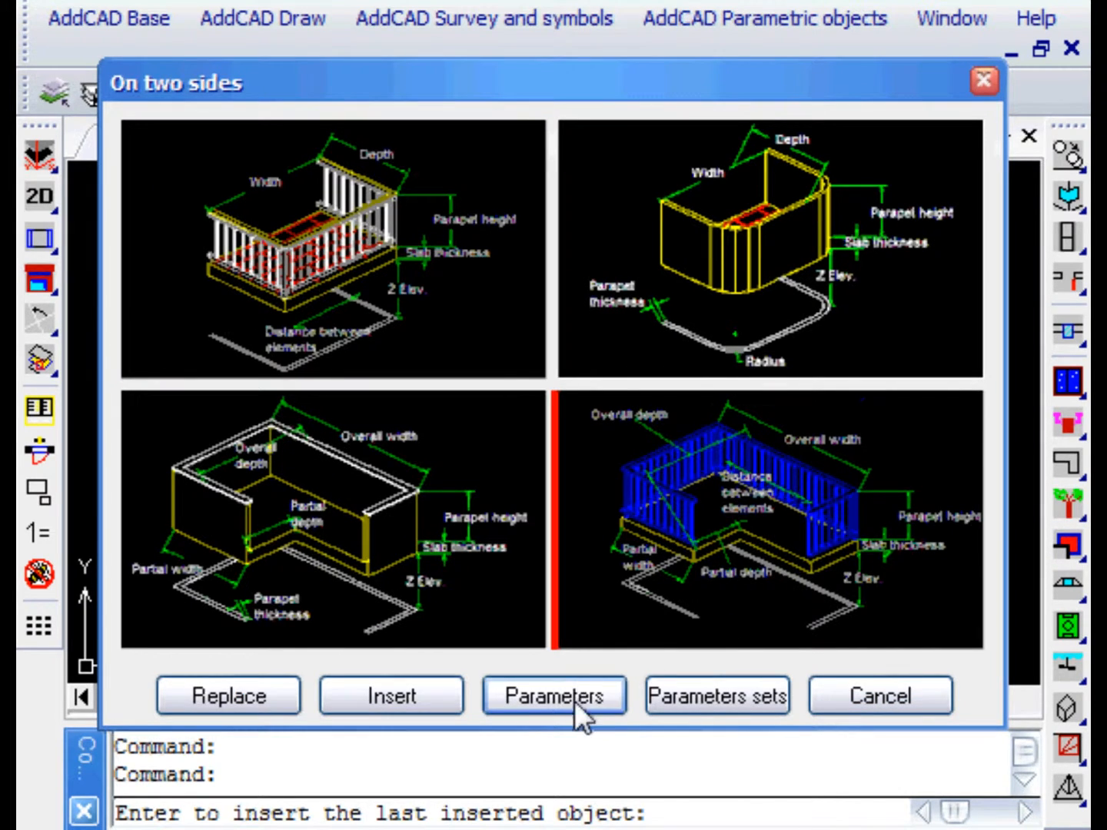
click(553, 696)
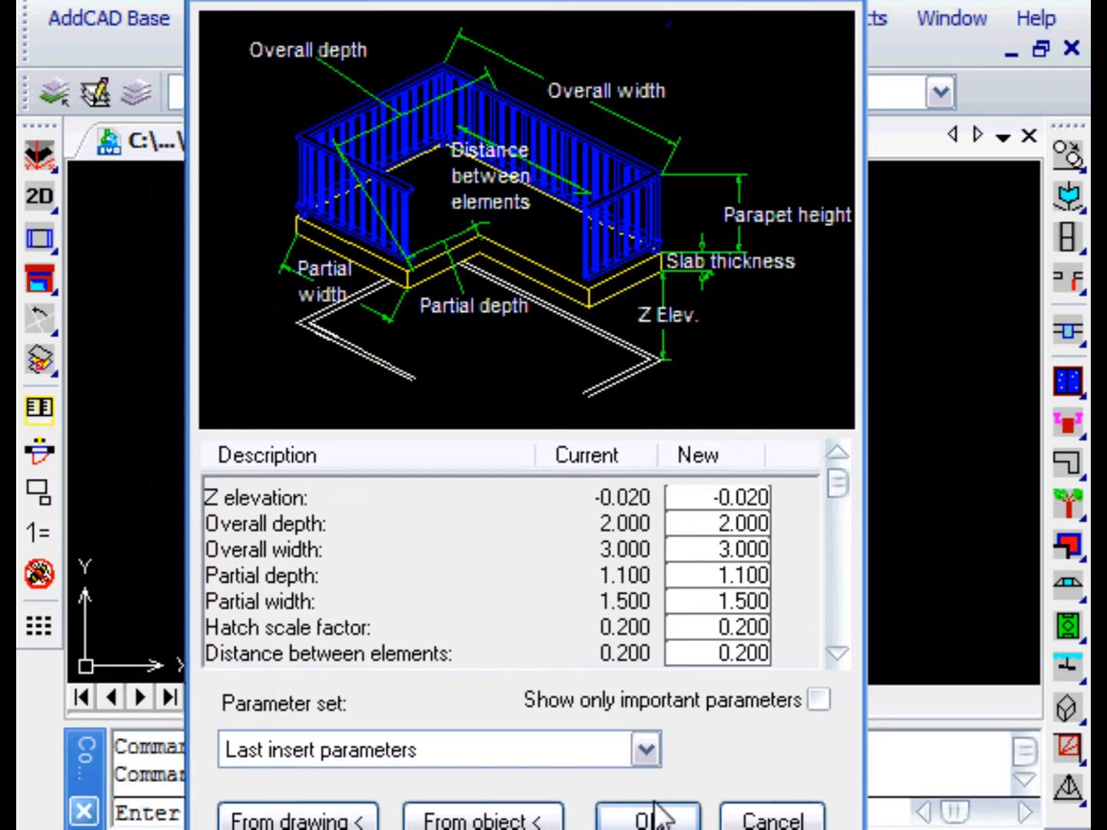
click(646, 818)
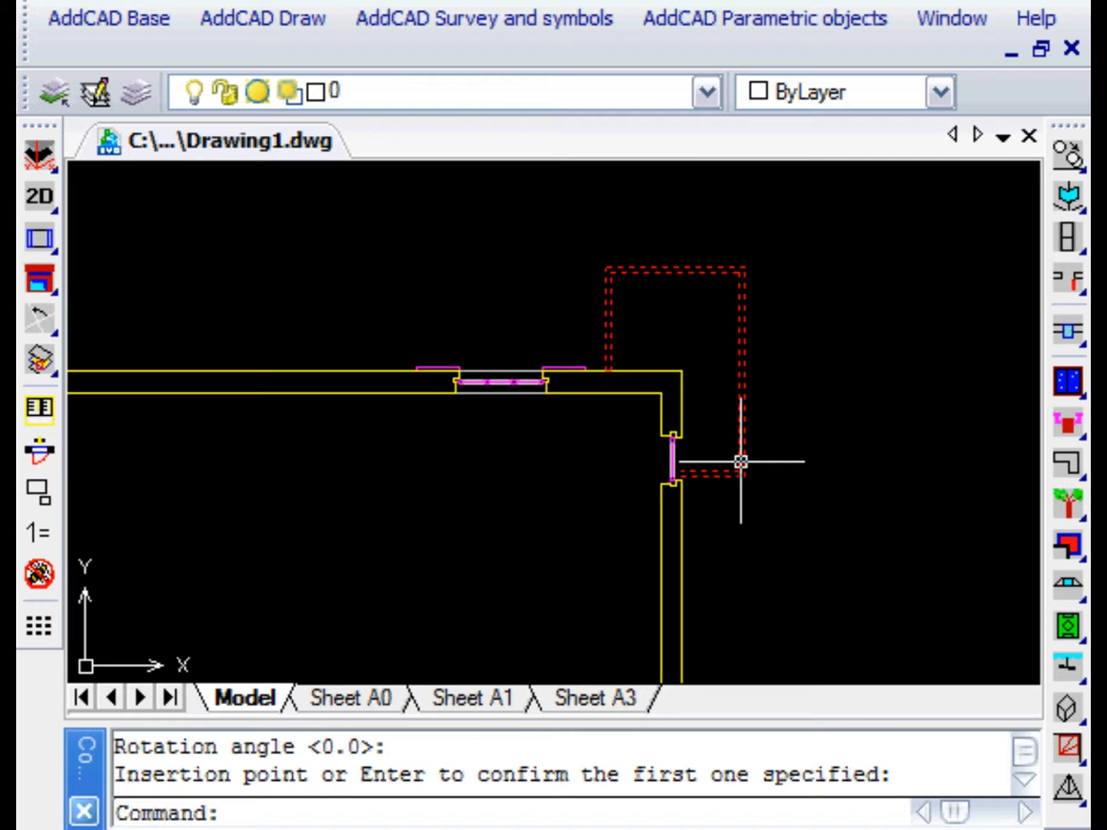
Edit the placed balcony's parameters, setting partial width to 1.0.
right_click(740, 461)
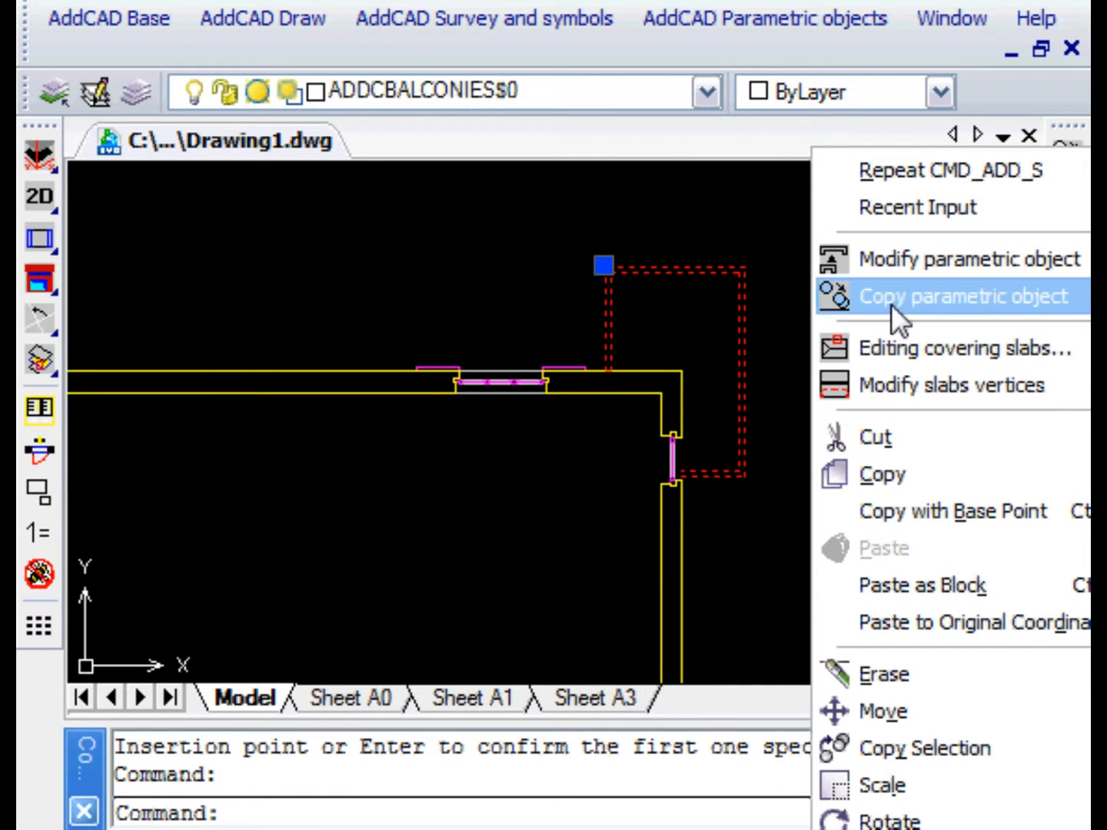
click(961, 296)
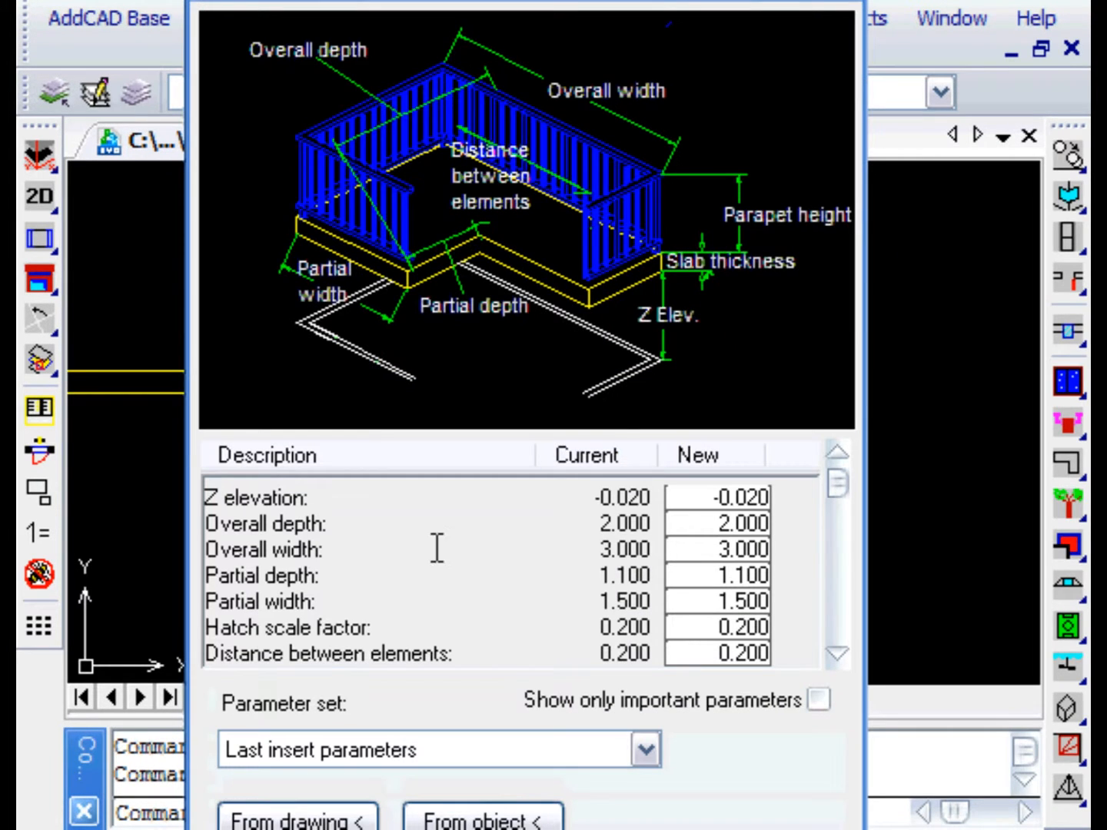
mouse_move(342, 246)
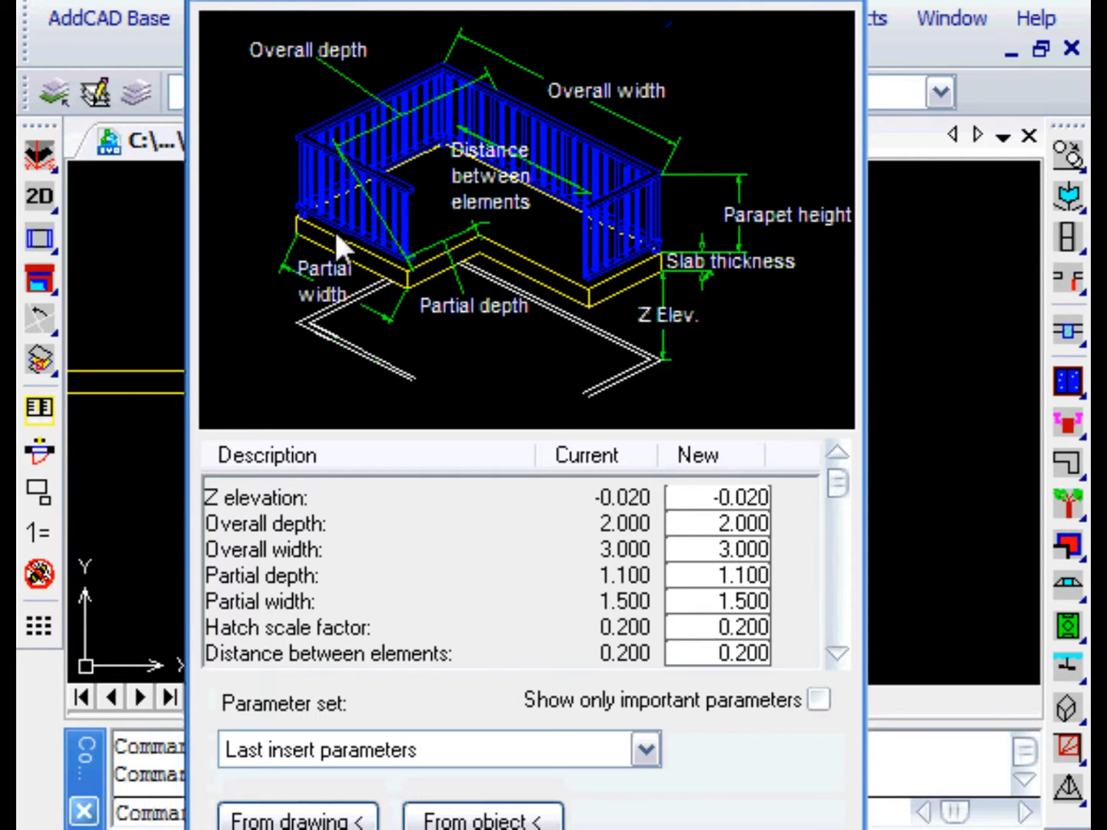
mouse_move(388, 608)
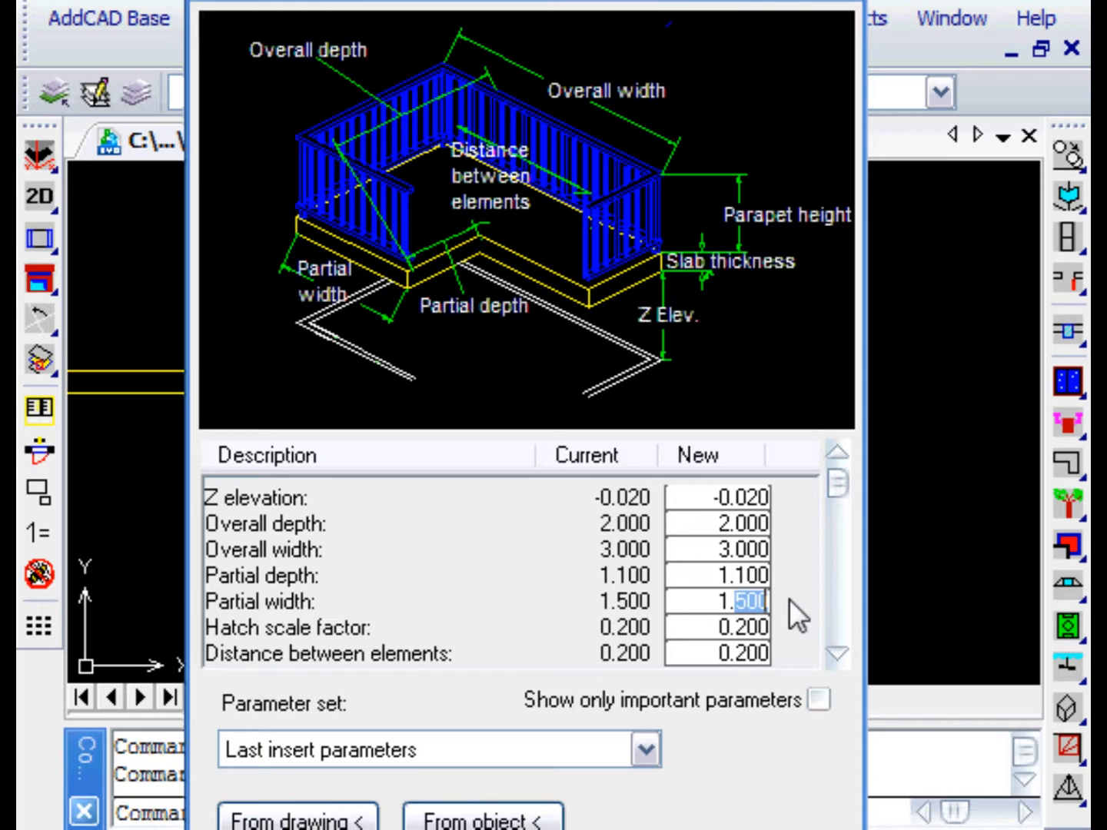
text(1.0)
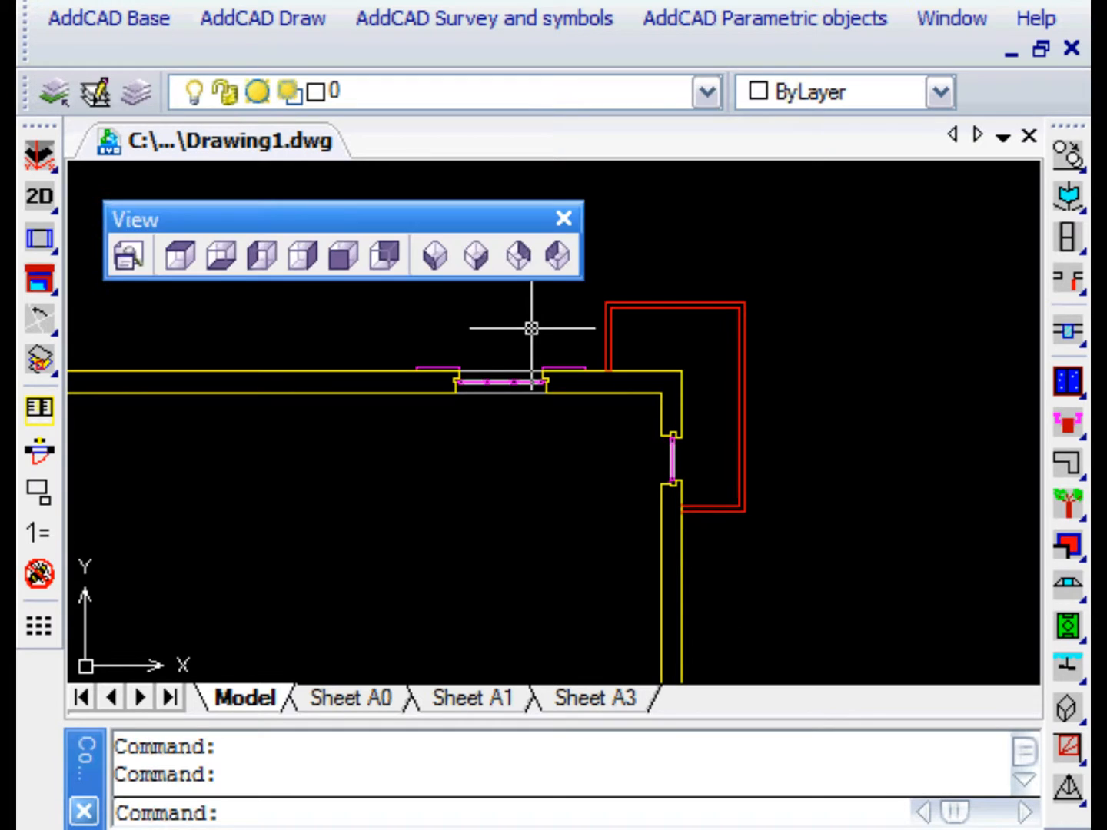
Switch to an isometric 3D view and zoom in on the sofa area.
click(517, 256)
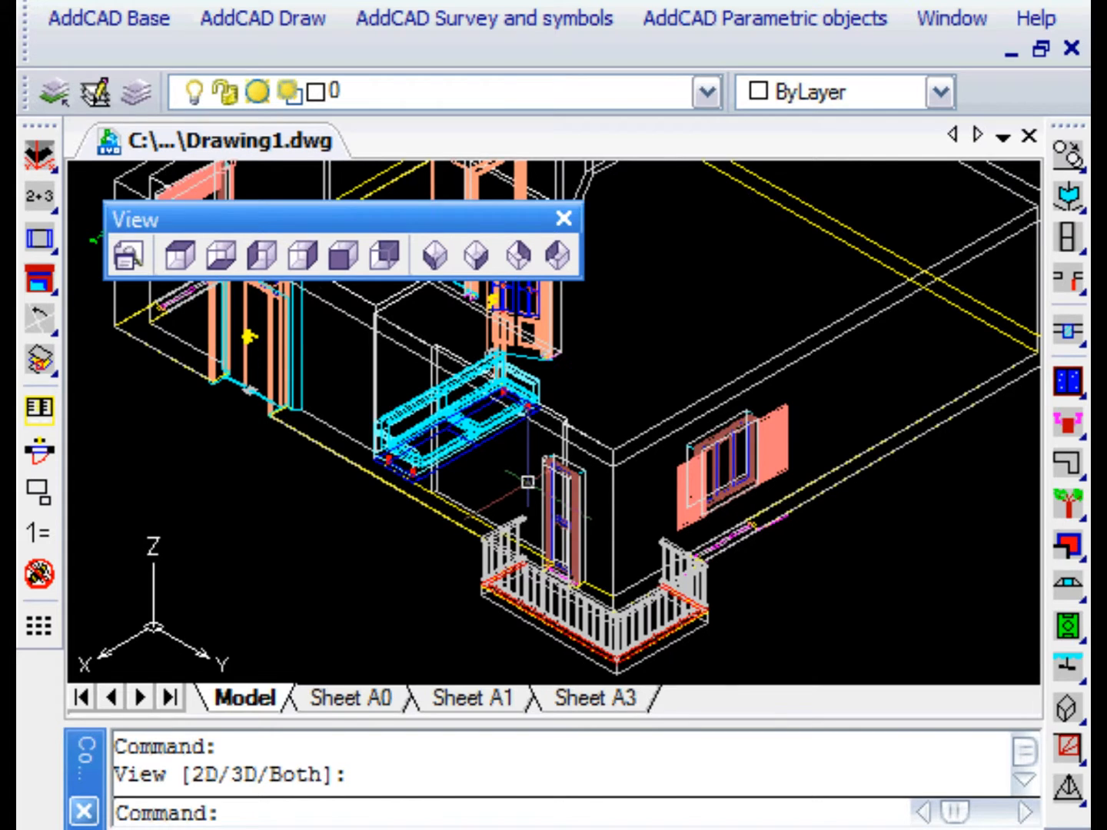
click(38, 357)
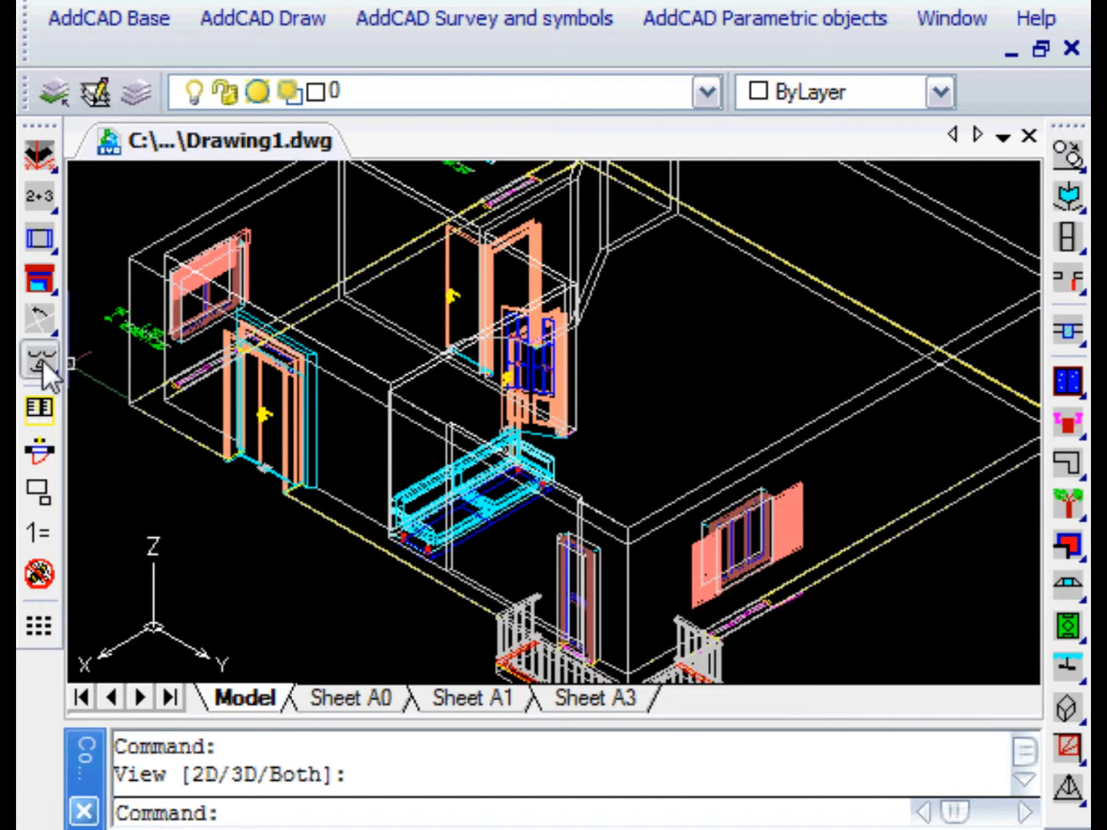
click(38, 359)
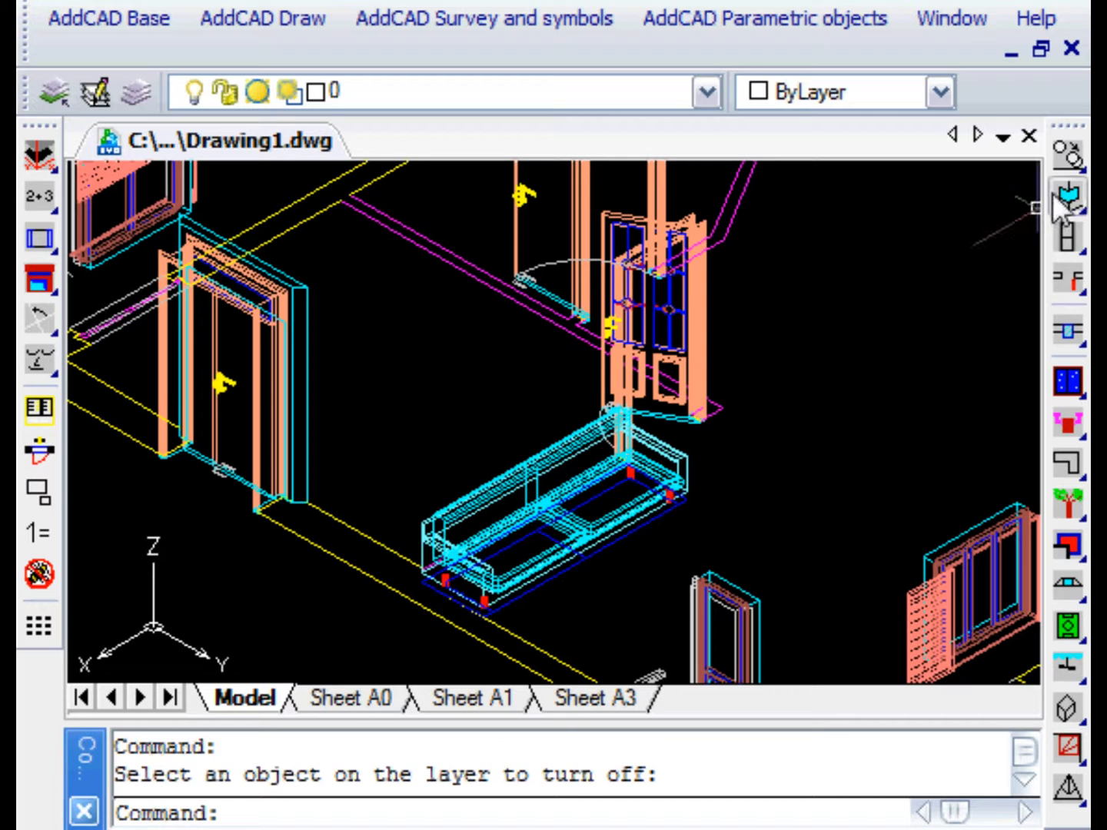
Change the sofa's number of sitting places from 2 to 3 and apply.
click(1067, 196)
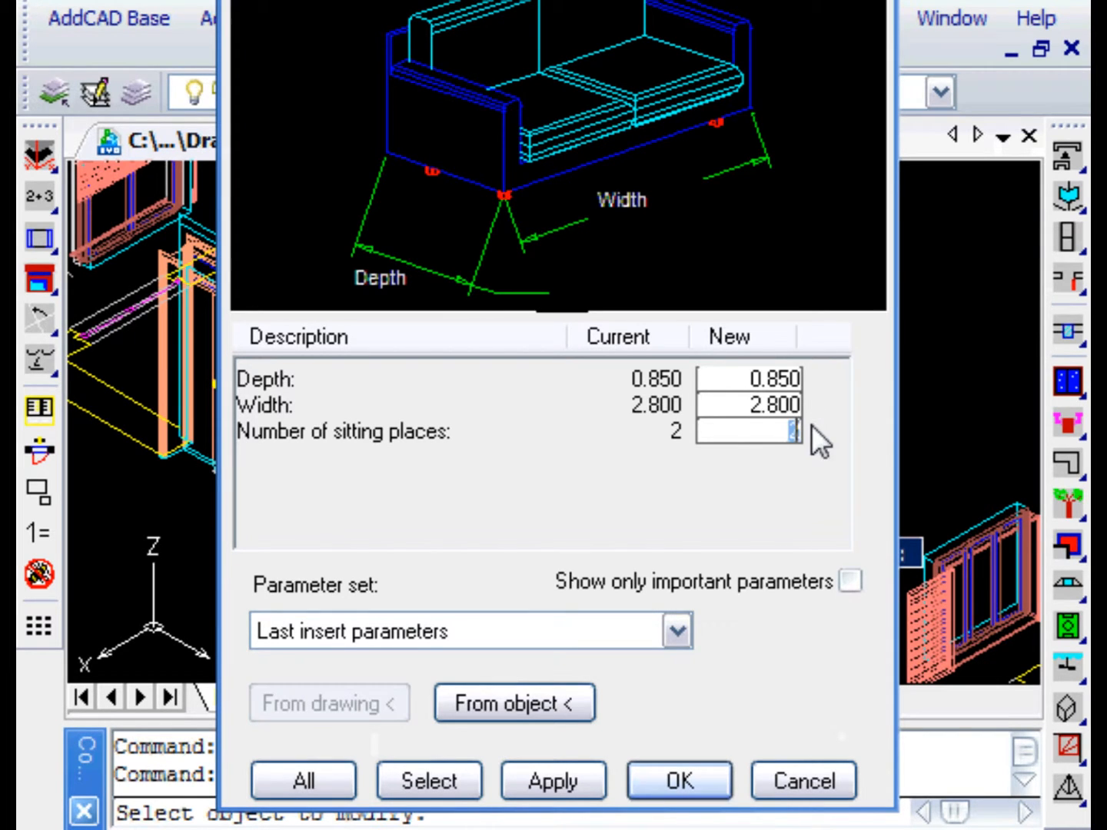
text(3)
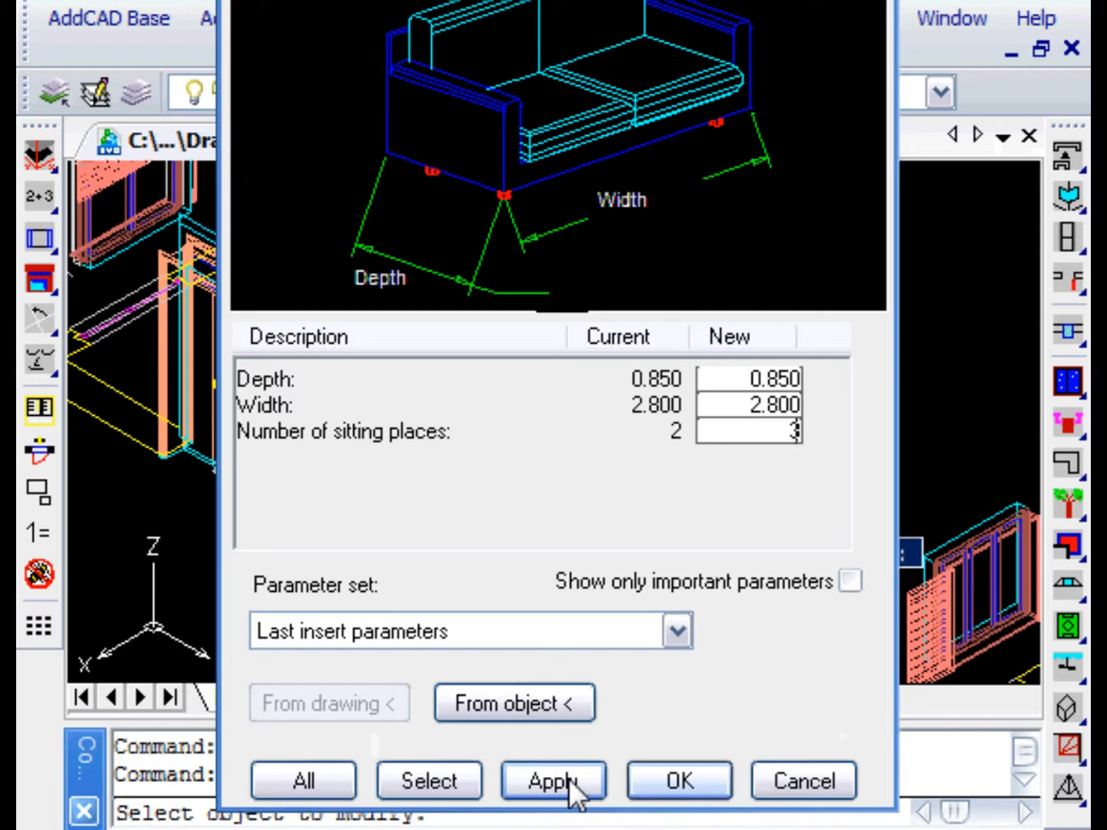
click(553, 781)
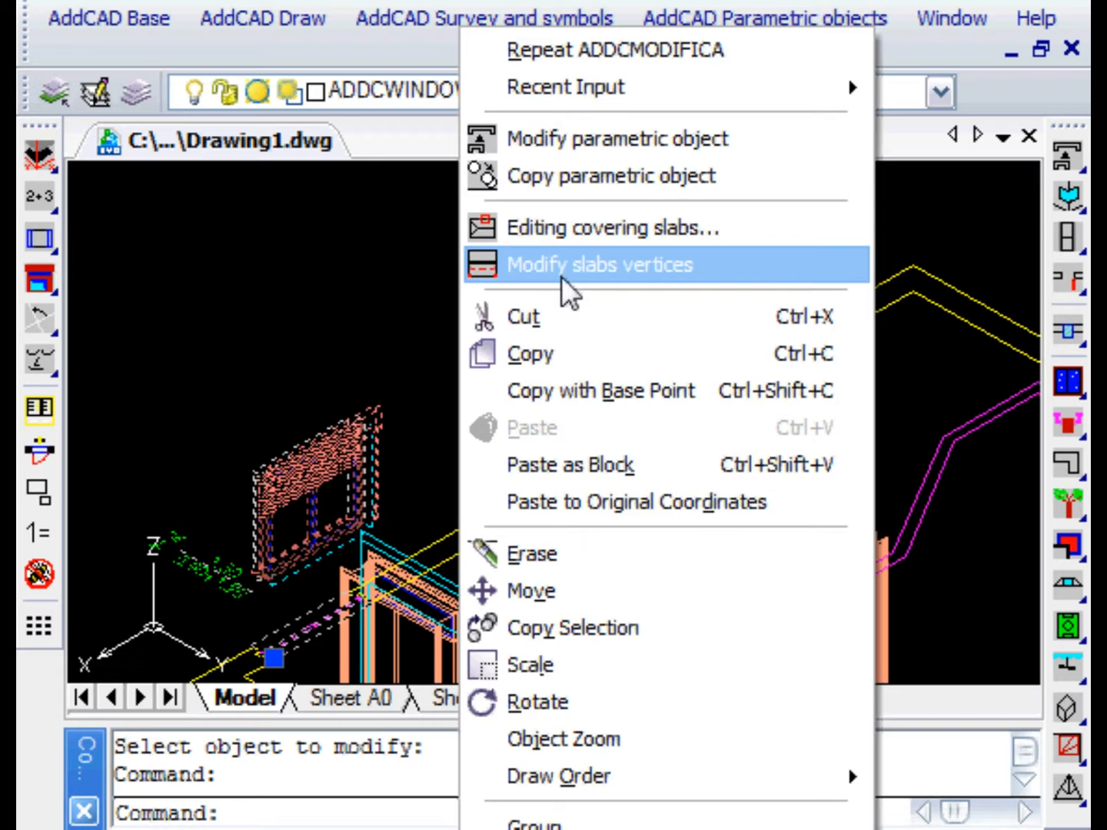
Set the rolling-shutter window's opening width to 1.000 and confirm.
click(599, 264)
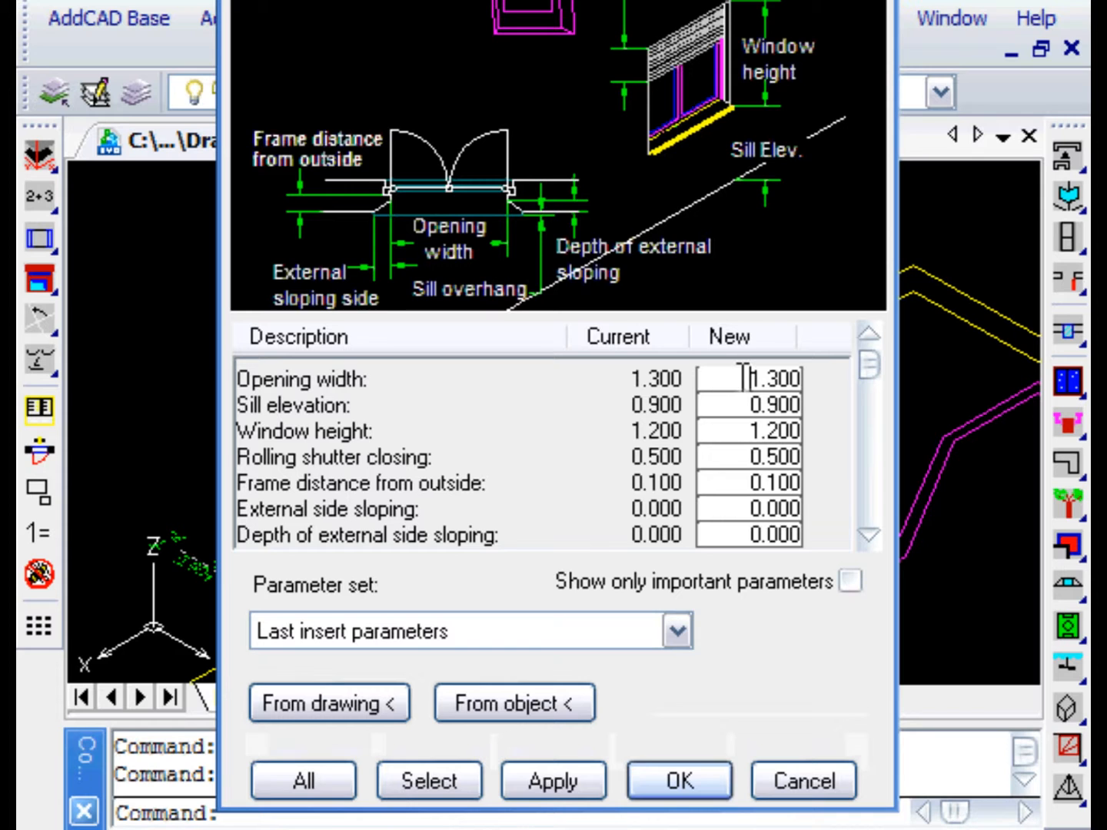
click(512, 702)
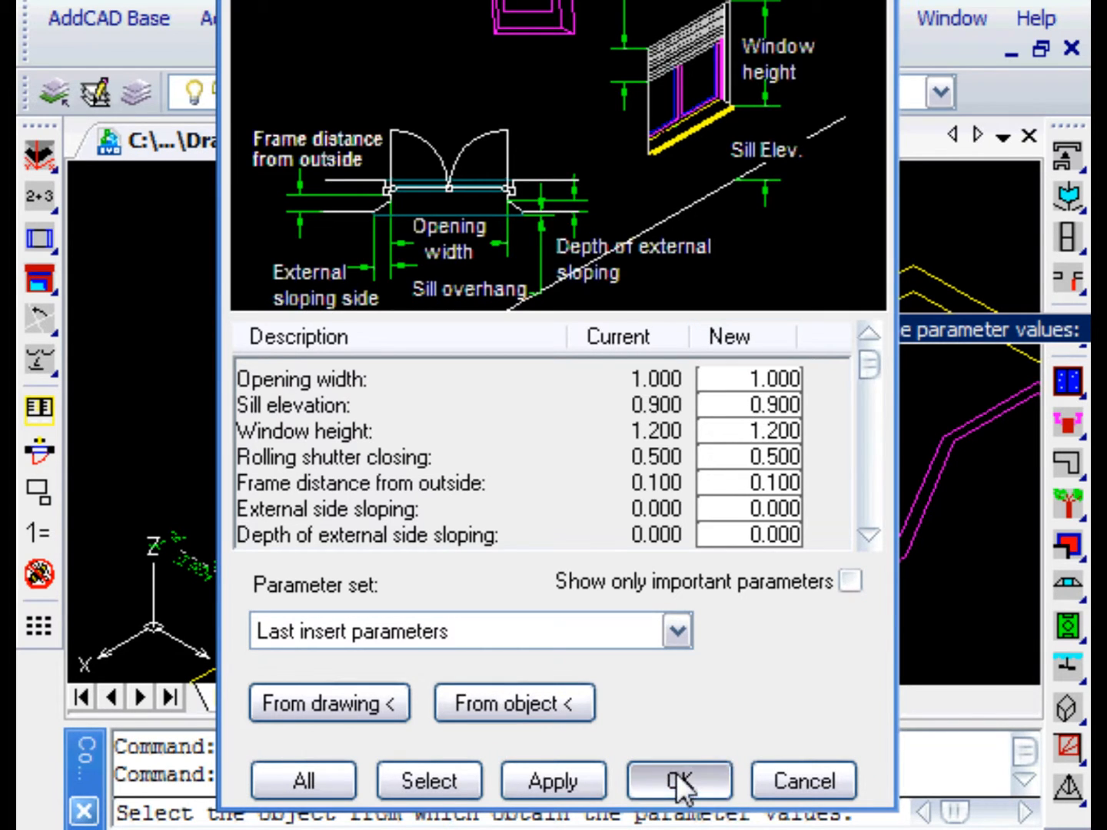
click(679, 780)
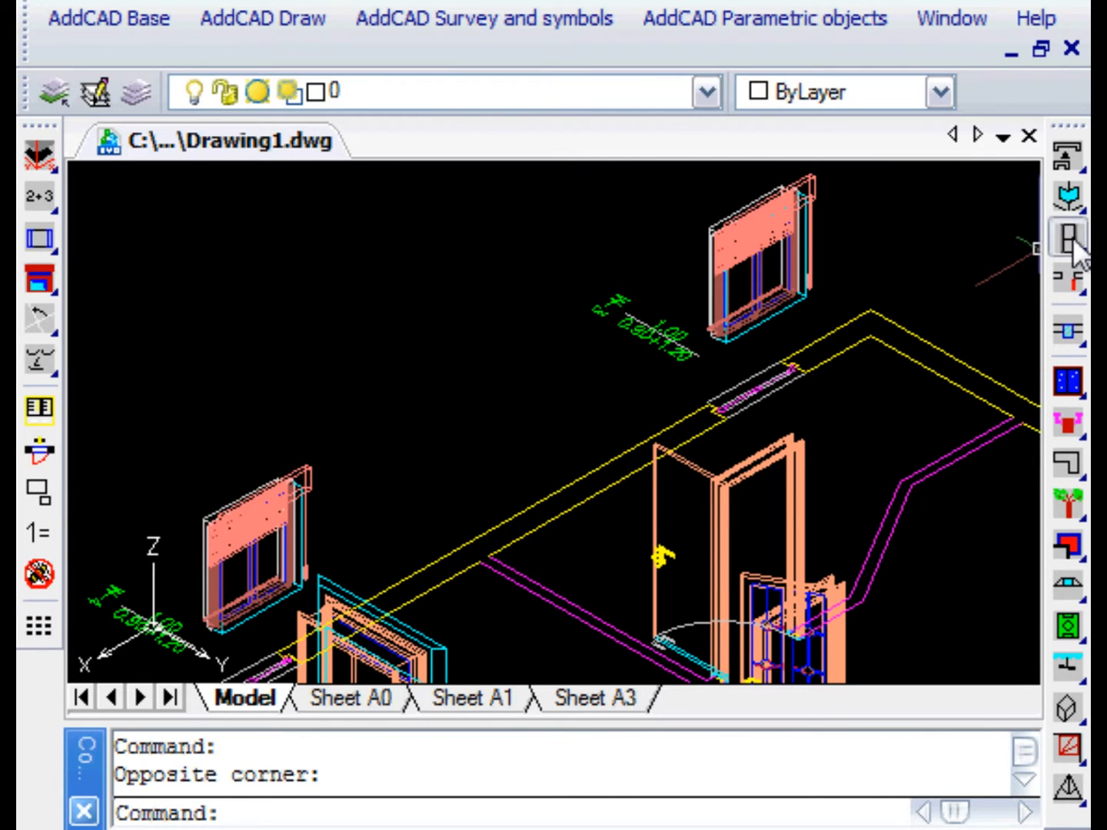
Start replacing the old window with the Shutter 2 glass model.
click(1067, 239)
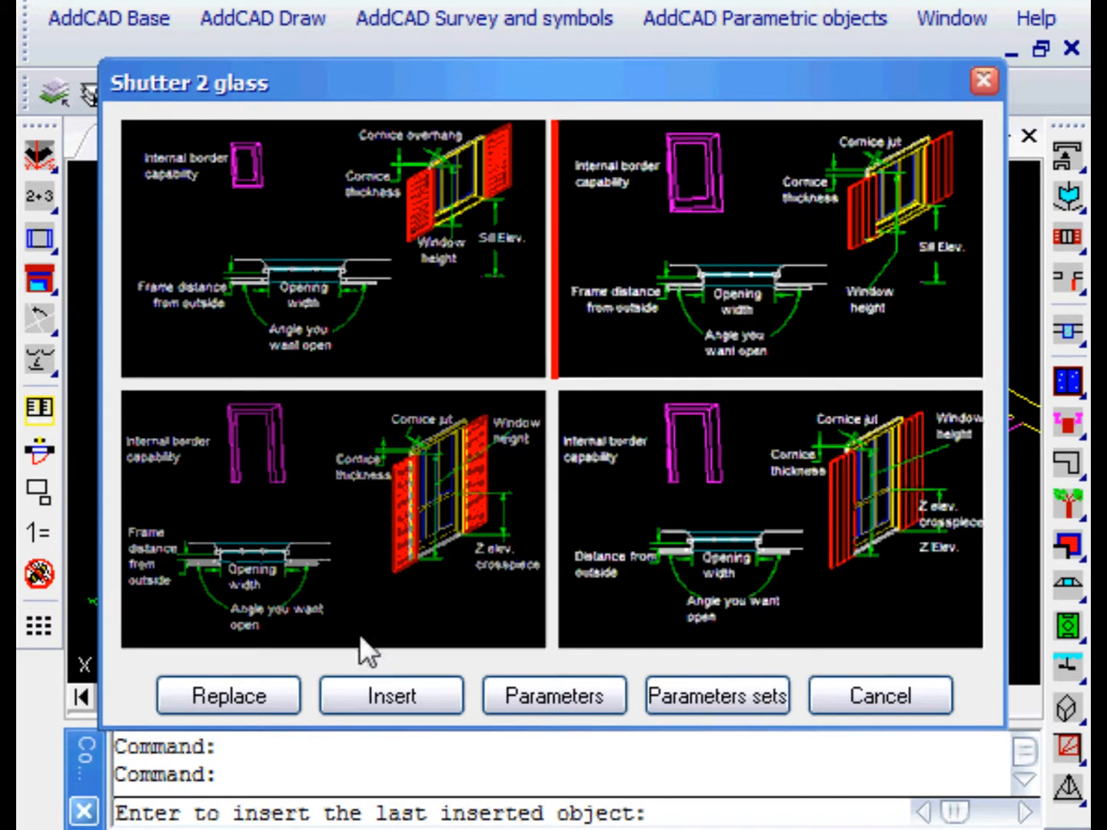
click(228, 695)
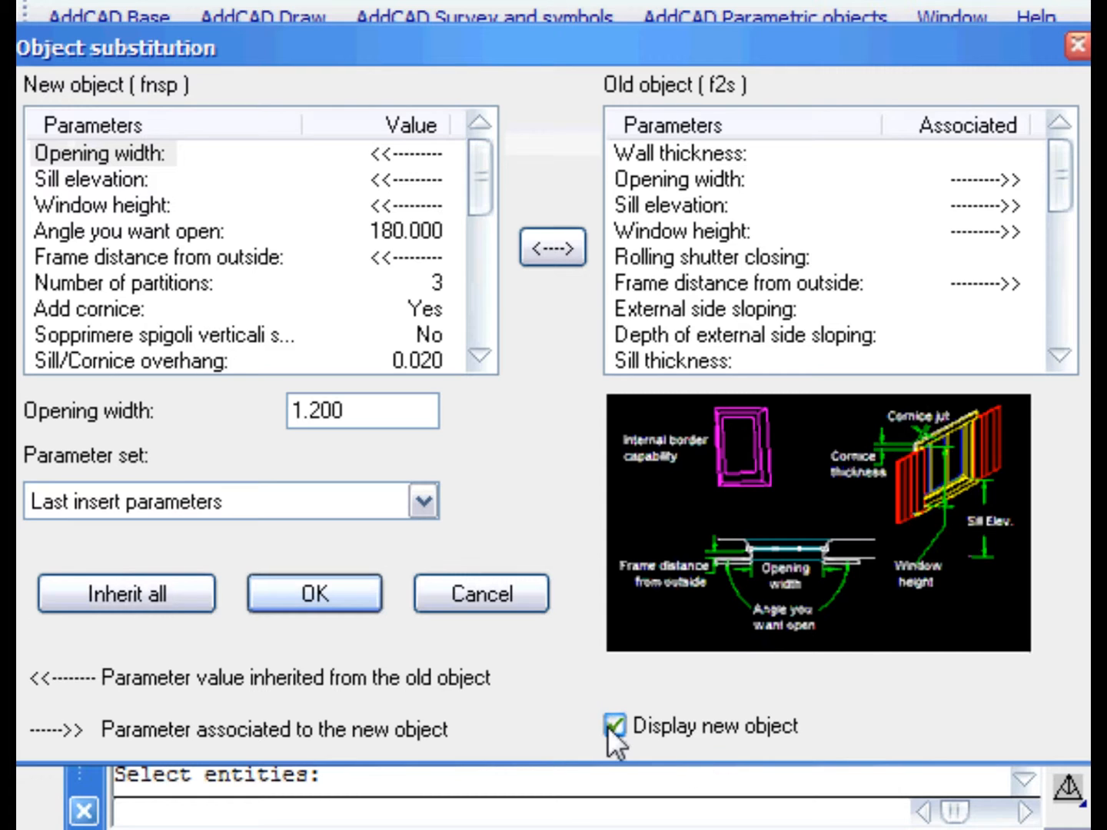
click(614, 726)
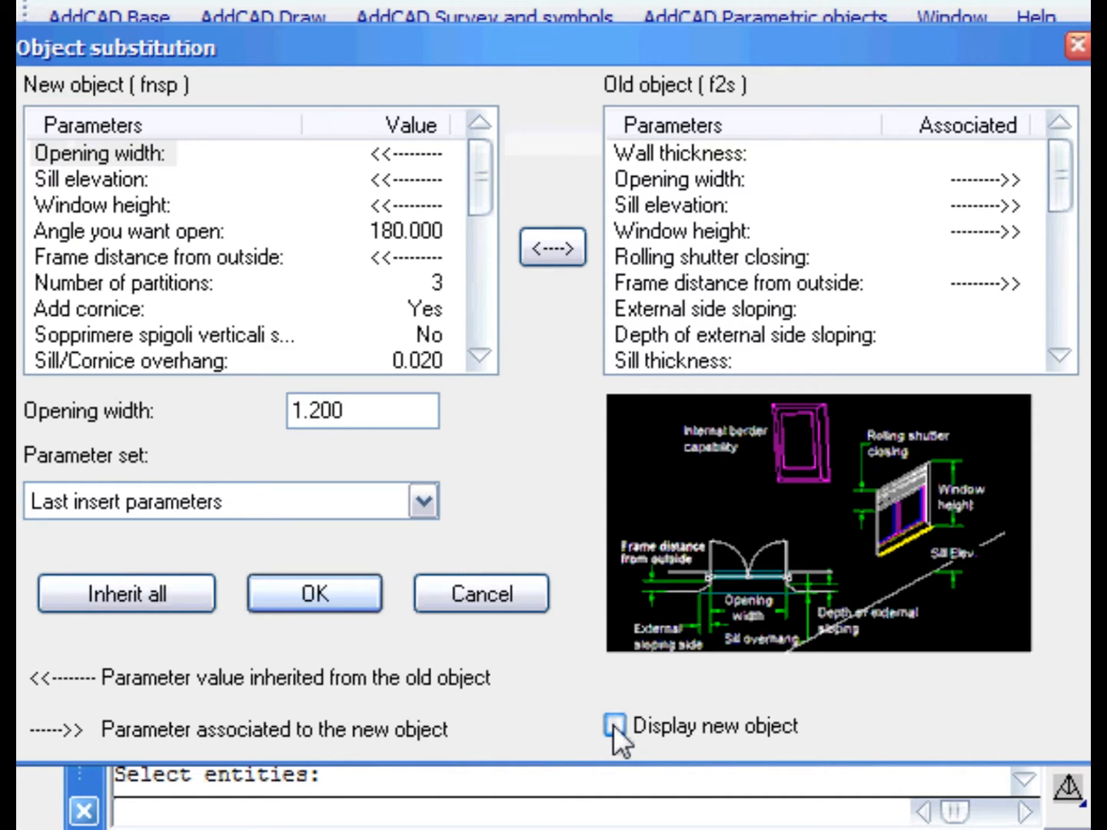
click(615, 725)
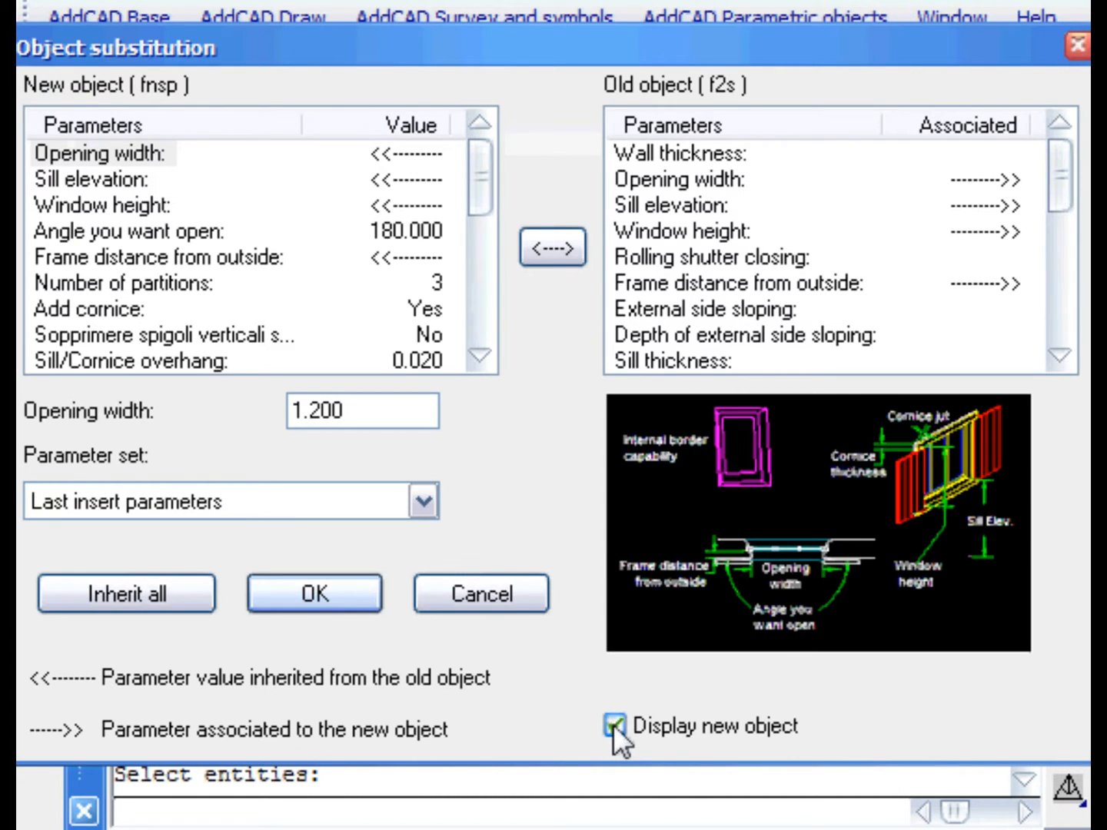
Set opening width to 1.3 and confirm the window substitution.
click(614, 725)
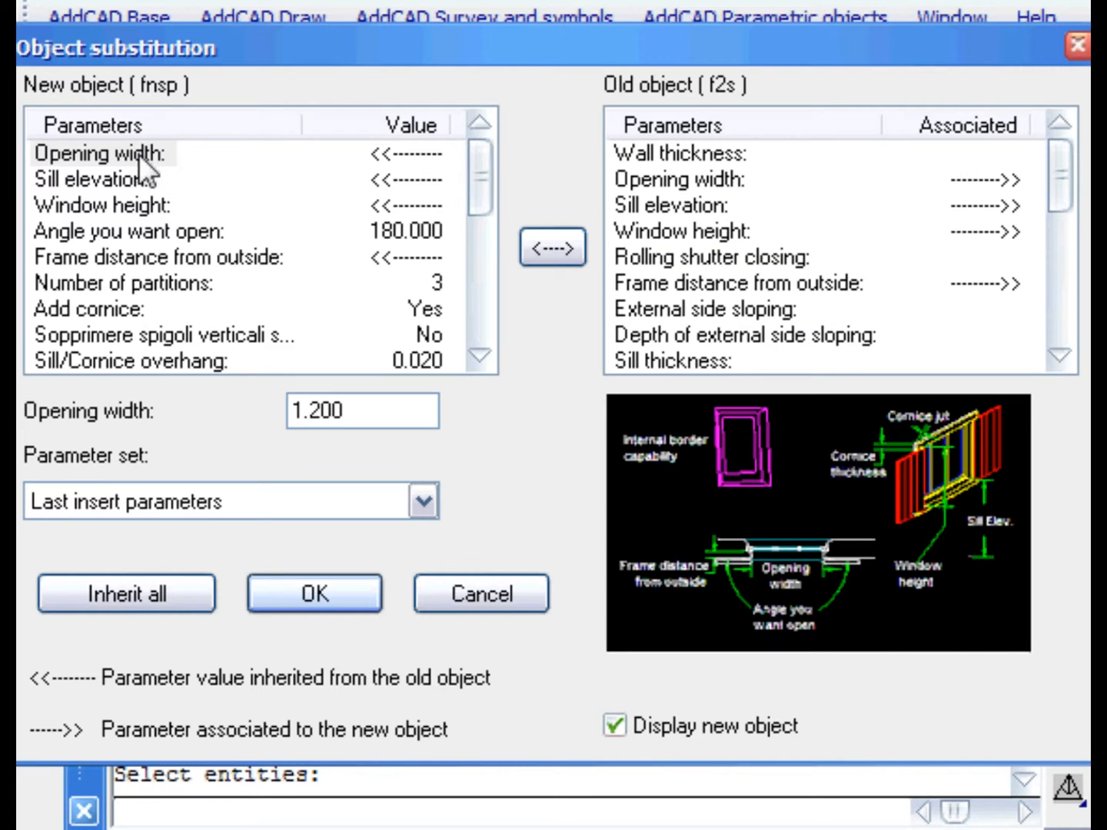
mouse_move(270, 179)
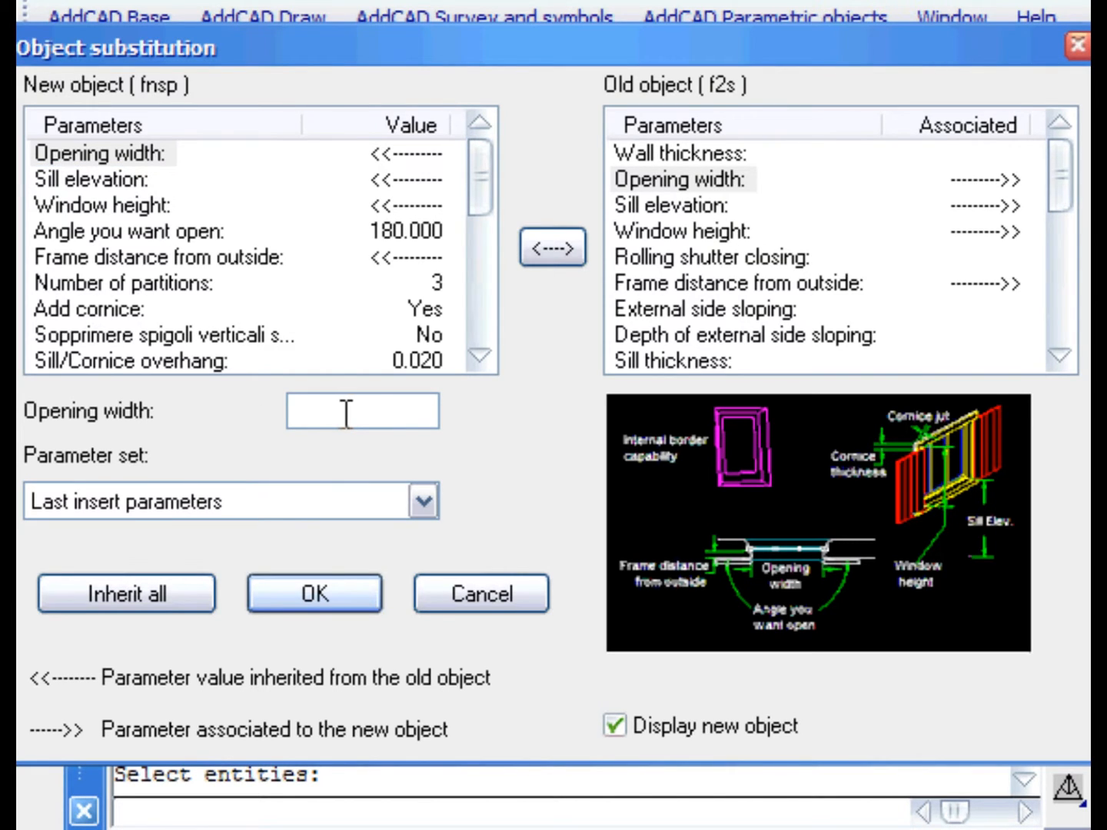
text(1.3)
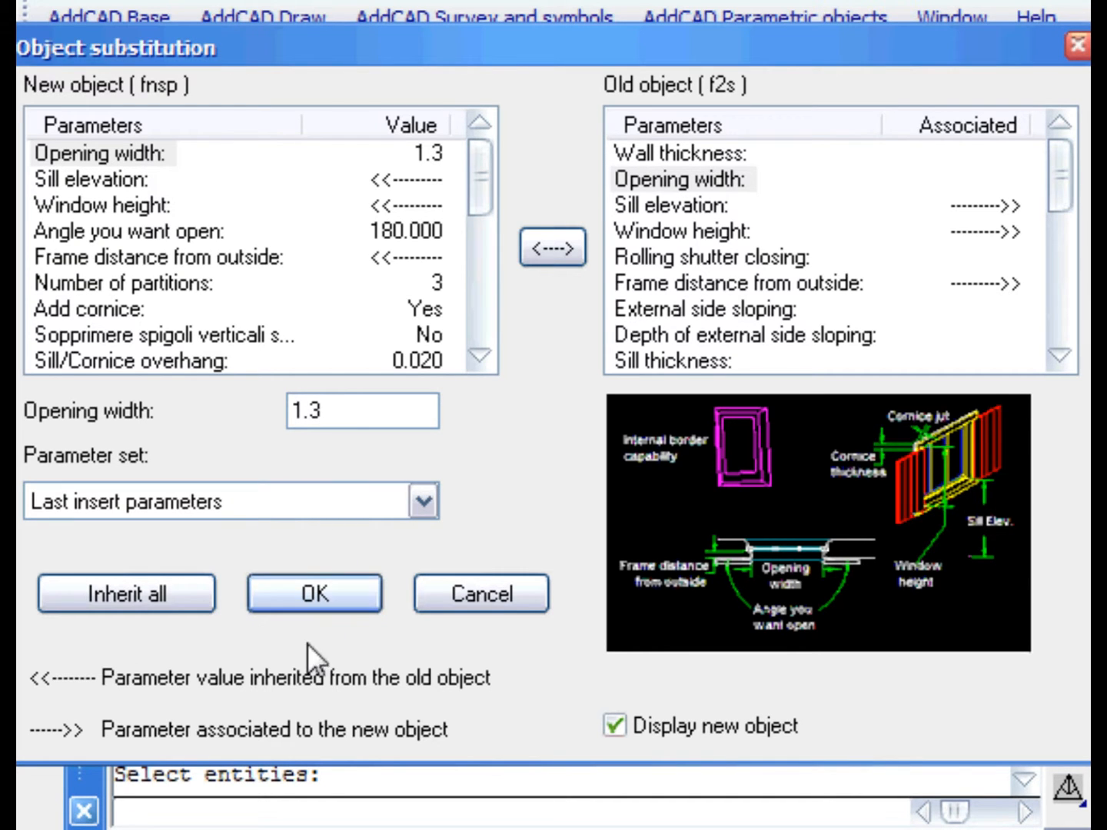
click(314, 593)
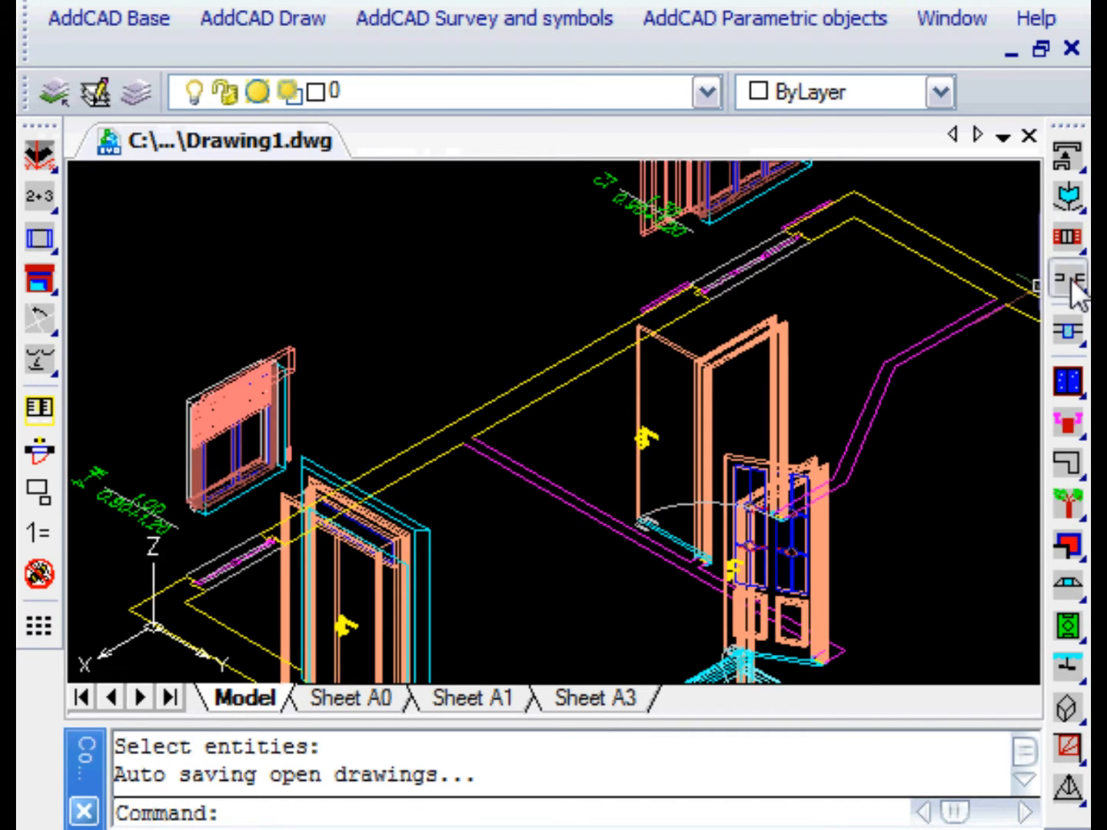
Replace the glazed door with the arched door at a 0 opening angle.
click(1067, 279)
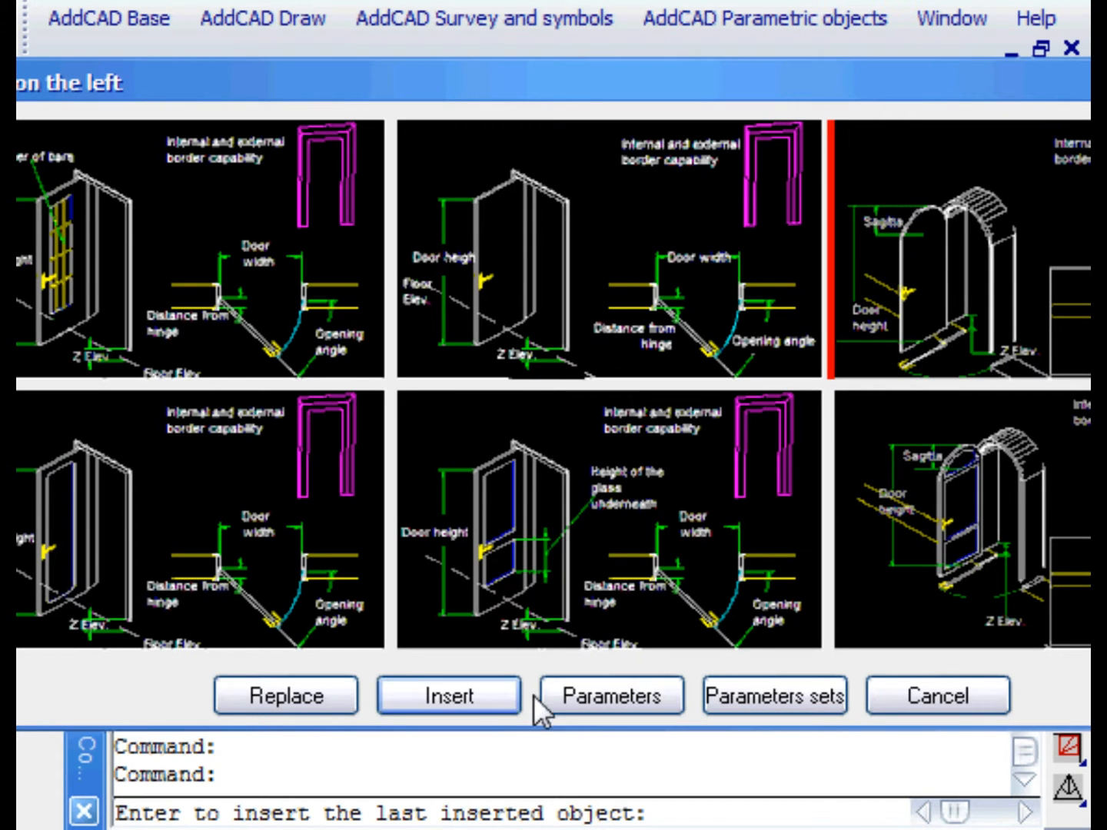
click(285, 695)
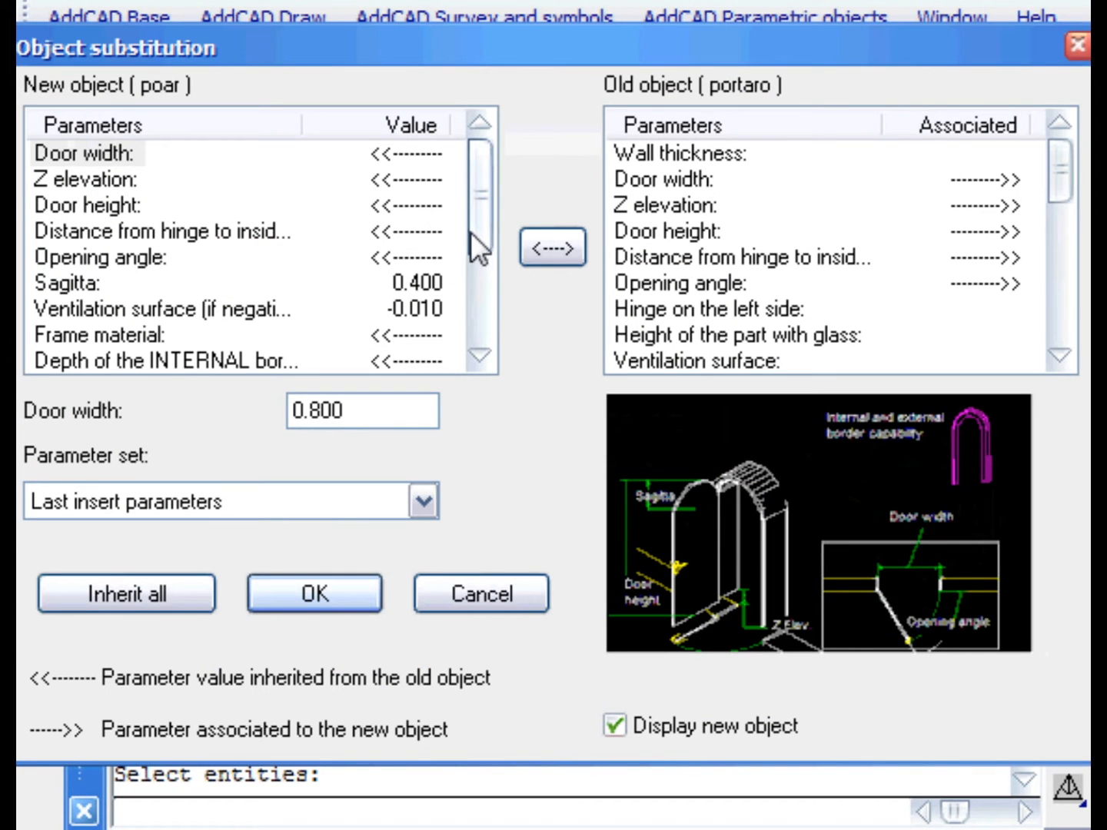
click(98, 257)
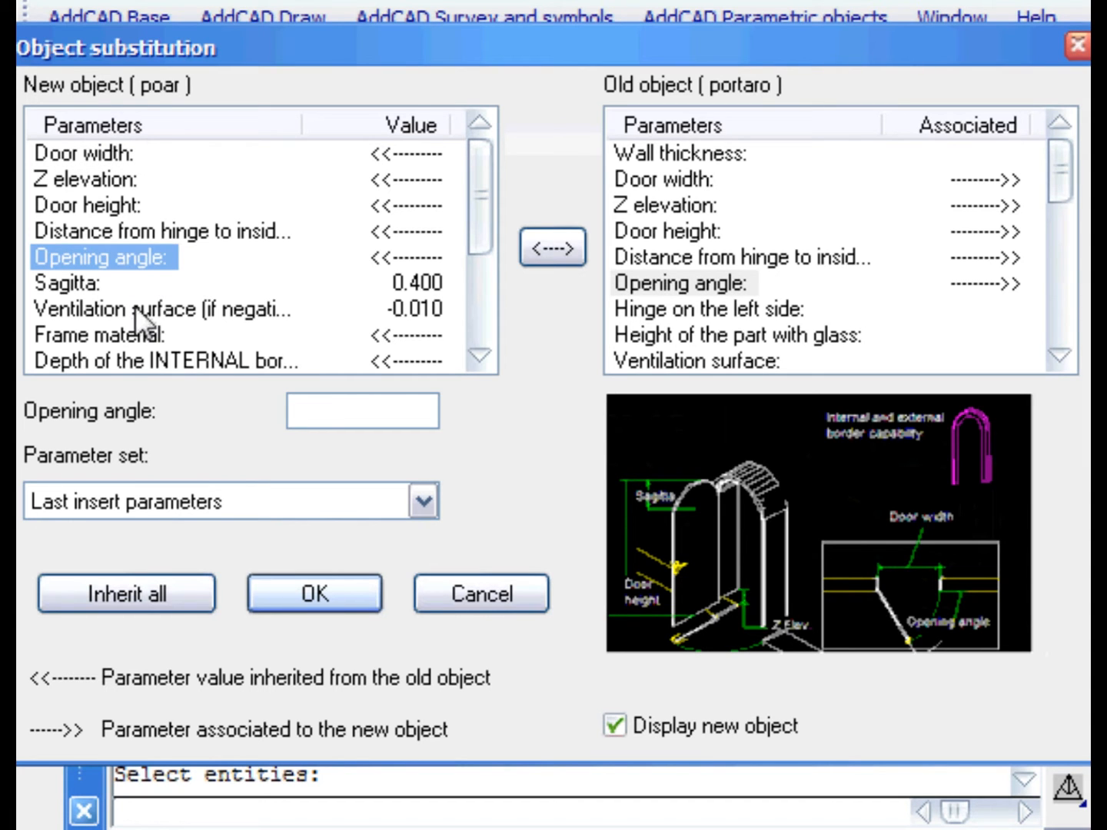
text(0)
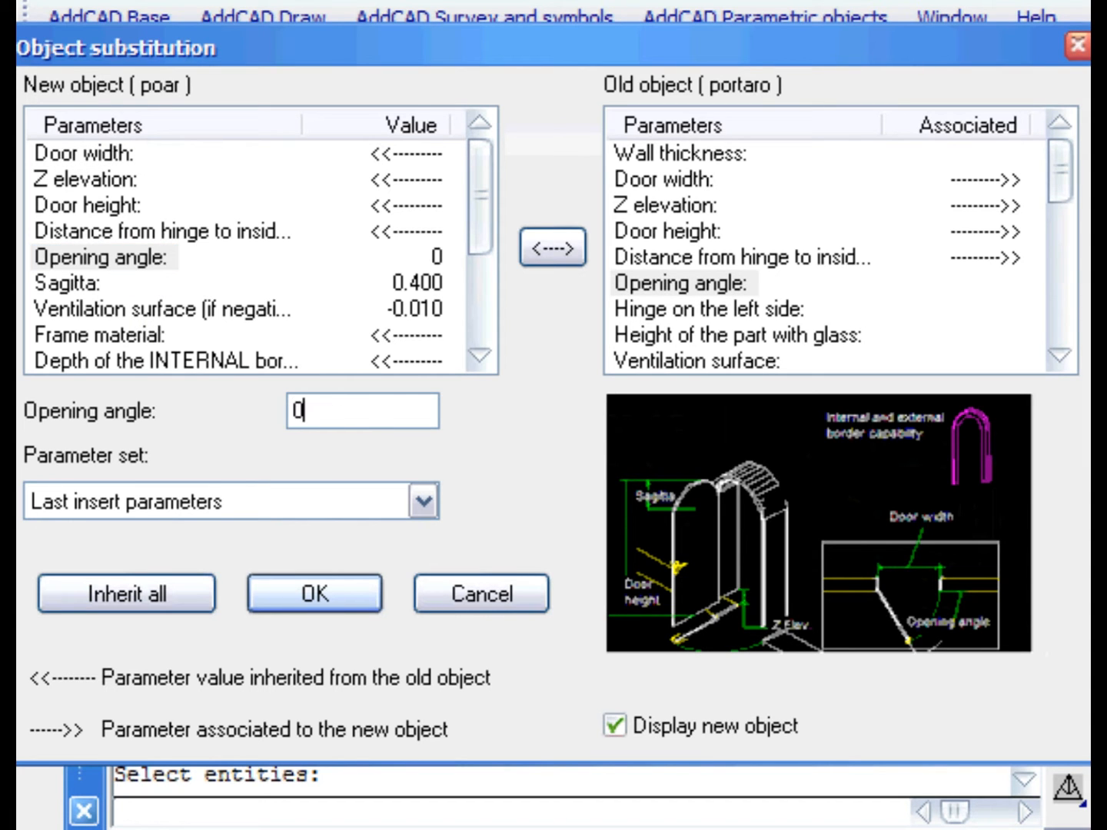
click(314, 593)
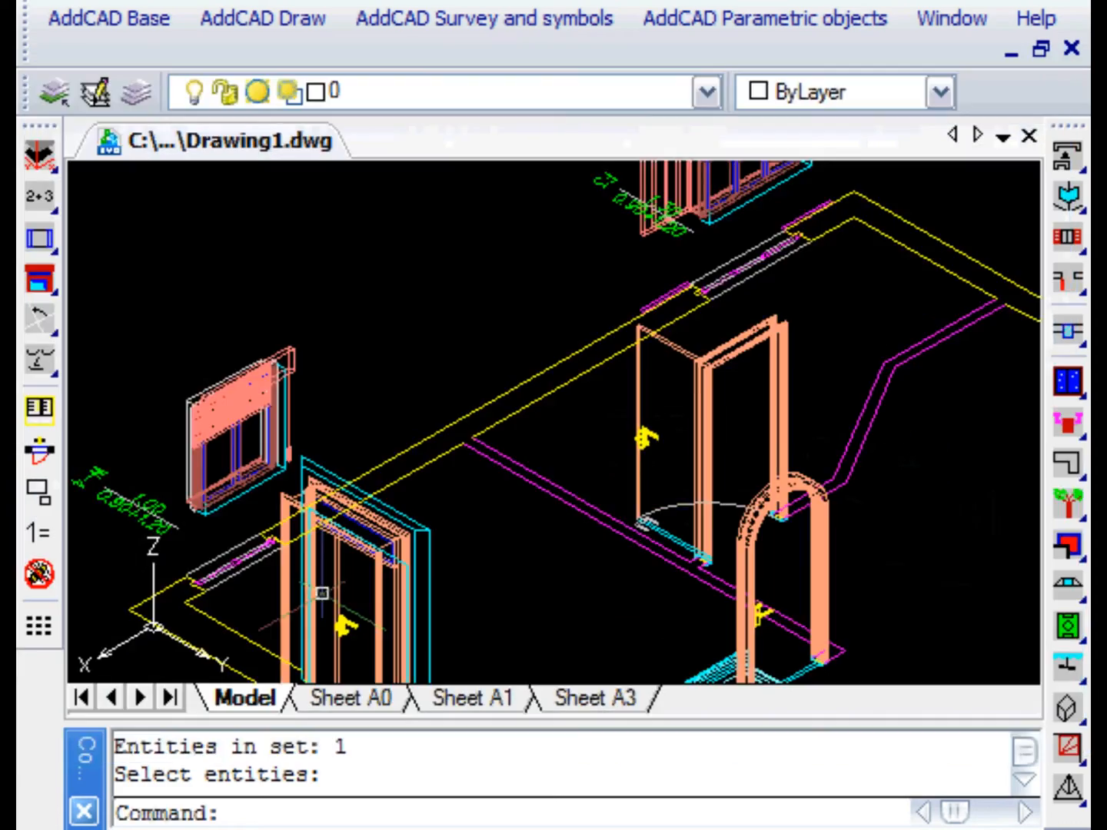
mouse_move(857, 561)
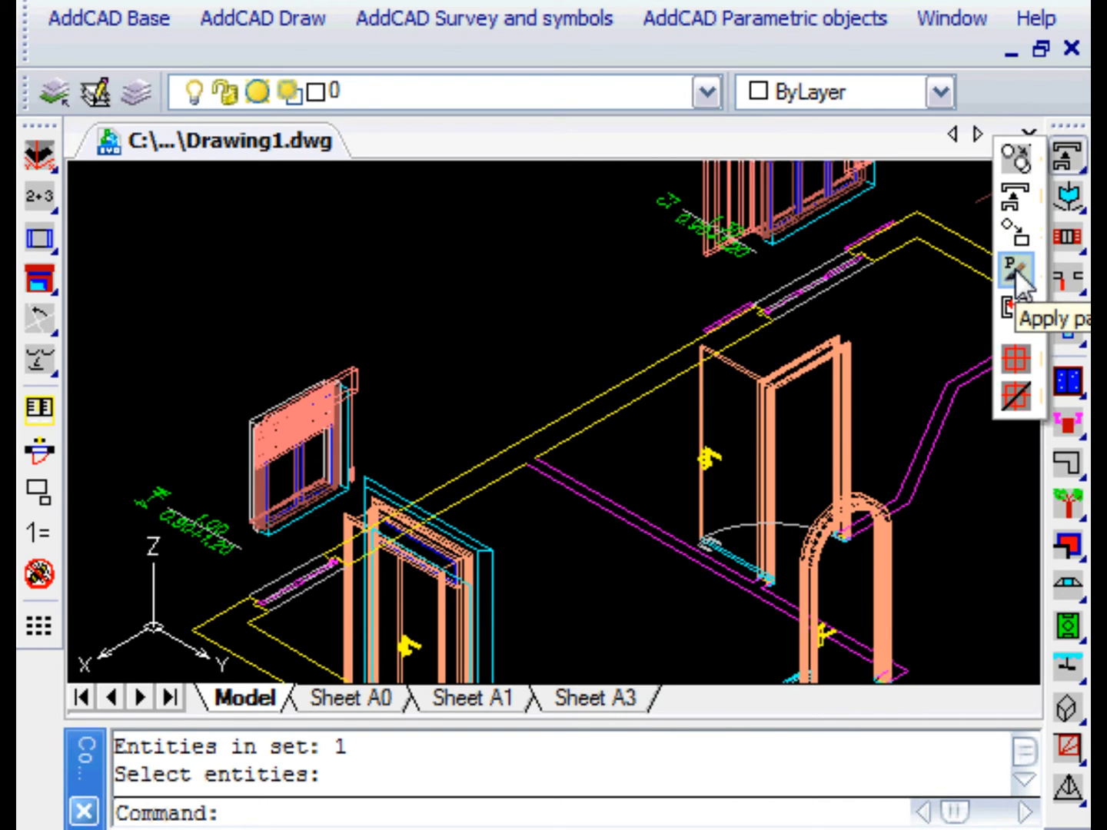
Select Opening width as the single parameter to copy from the source window.
click(1015, 269)
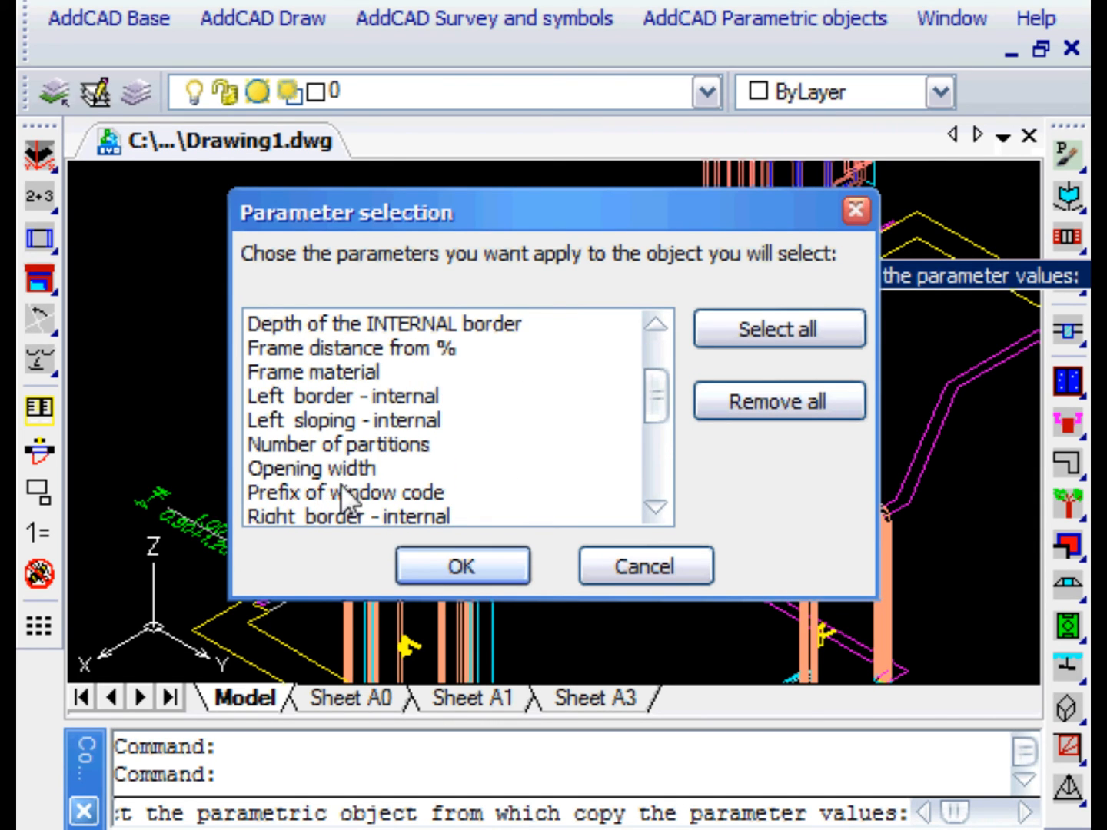
click(309, 468)
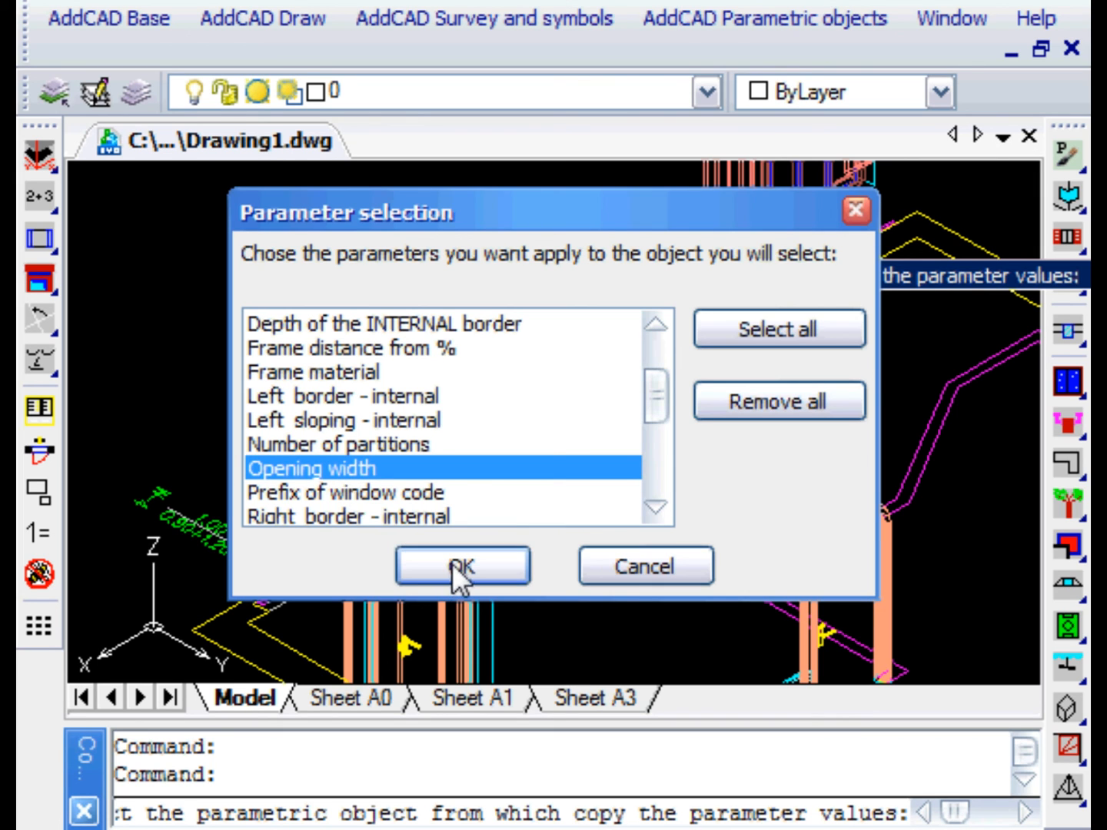
click(462, 566)
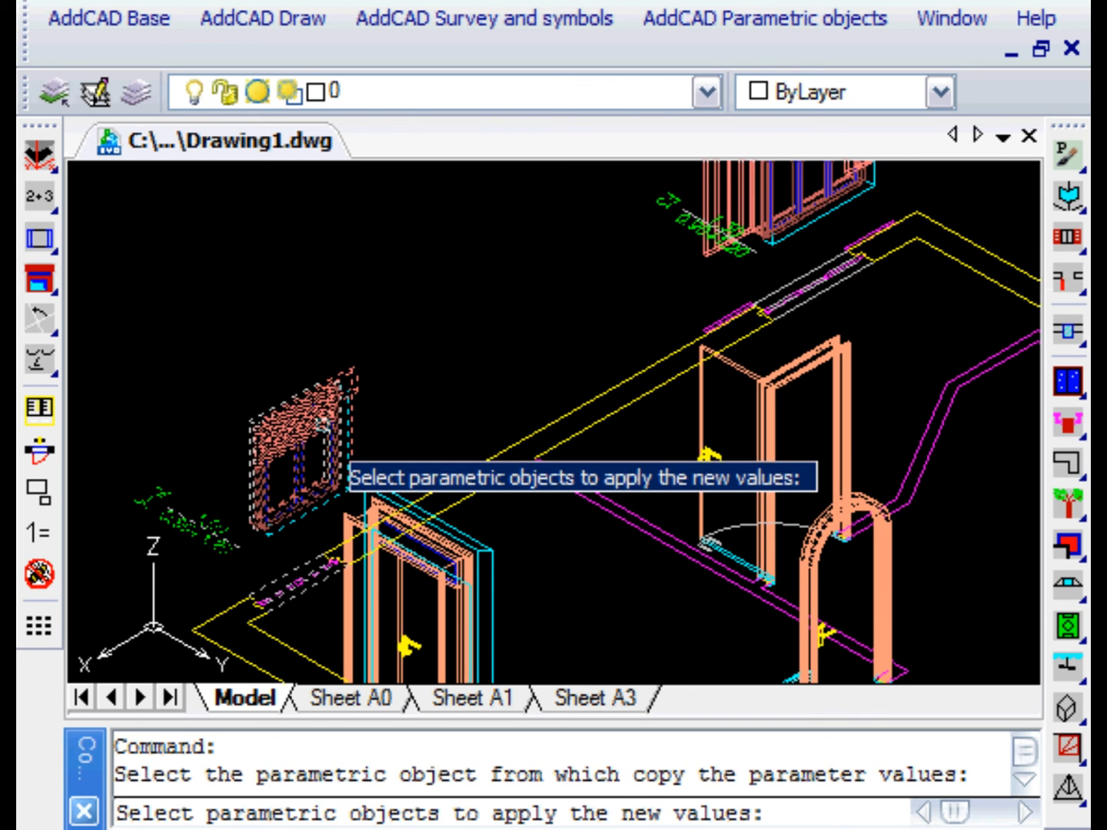